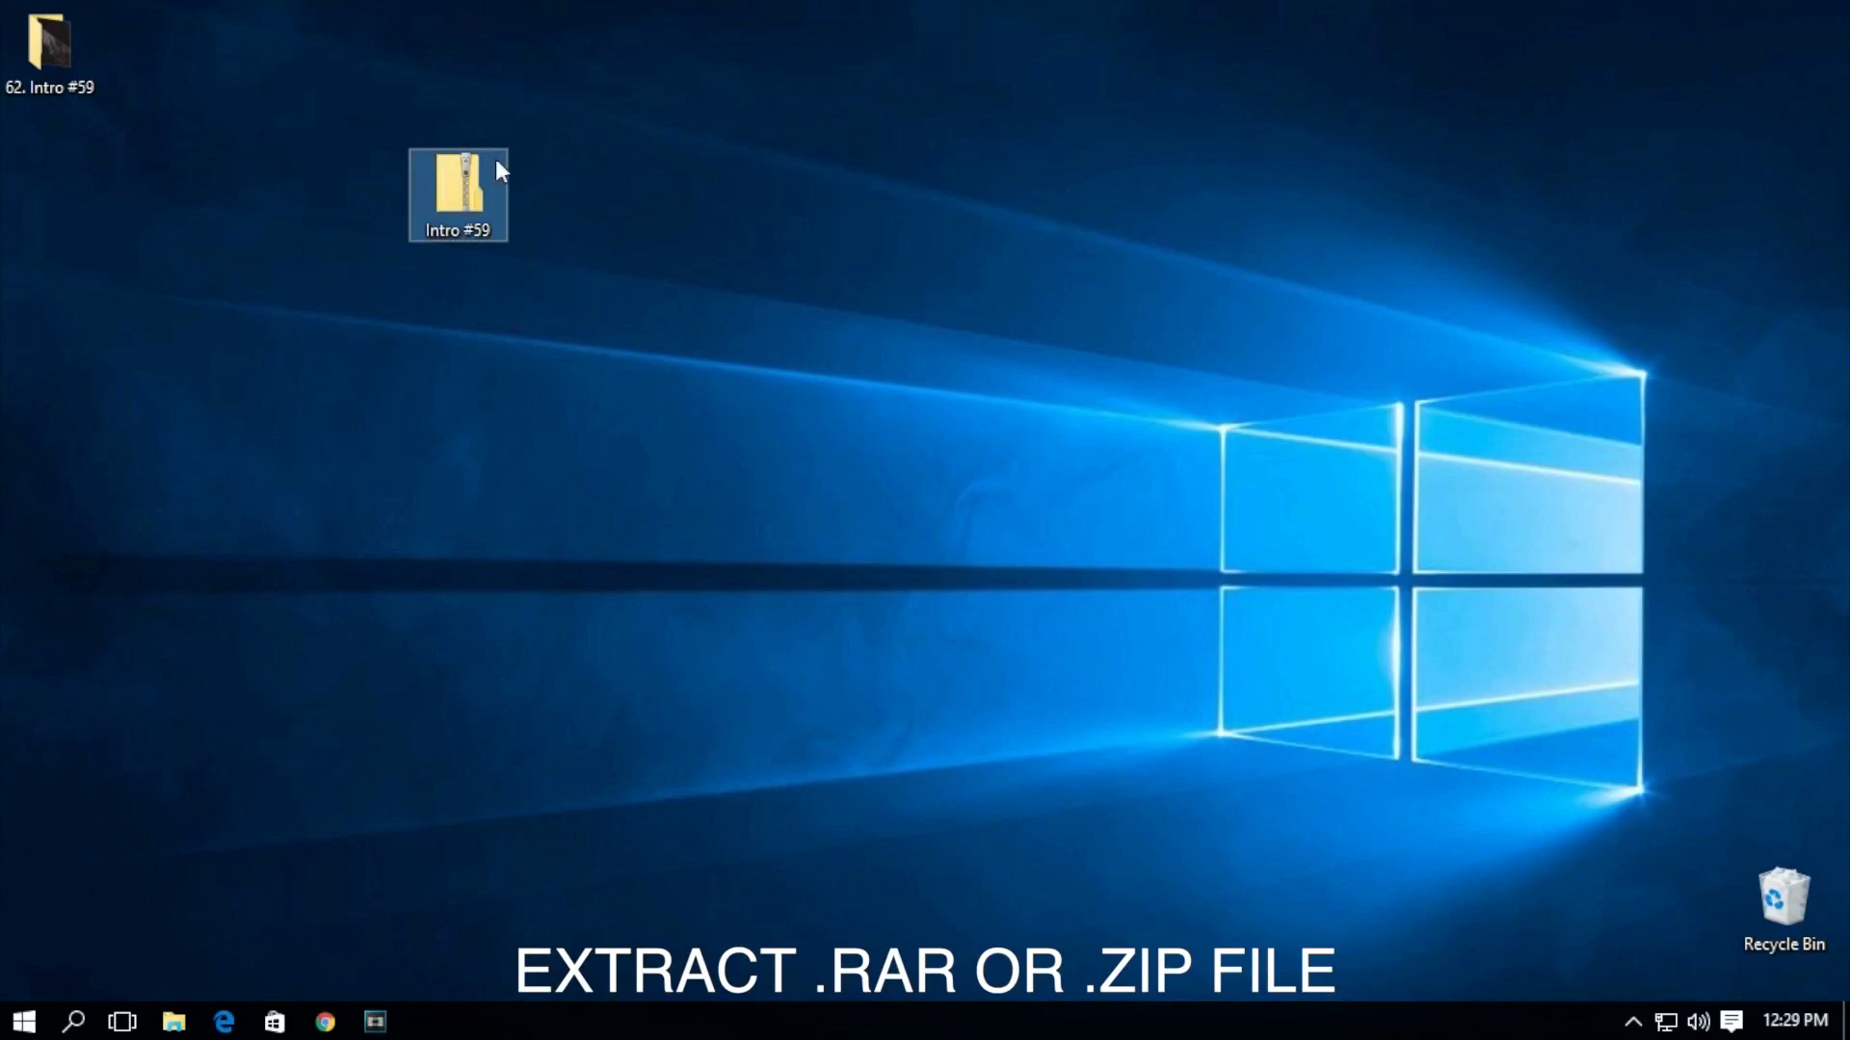
Step: Drag the Intro #59 folder out of the zip onto the desktop and close the archive
double_click(460, 177)
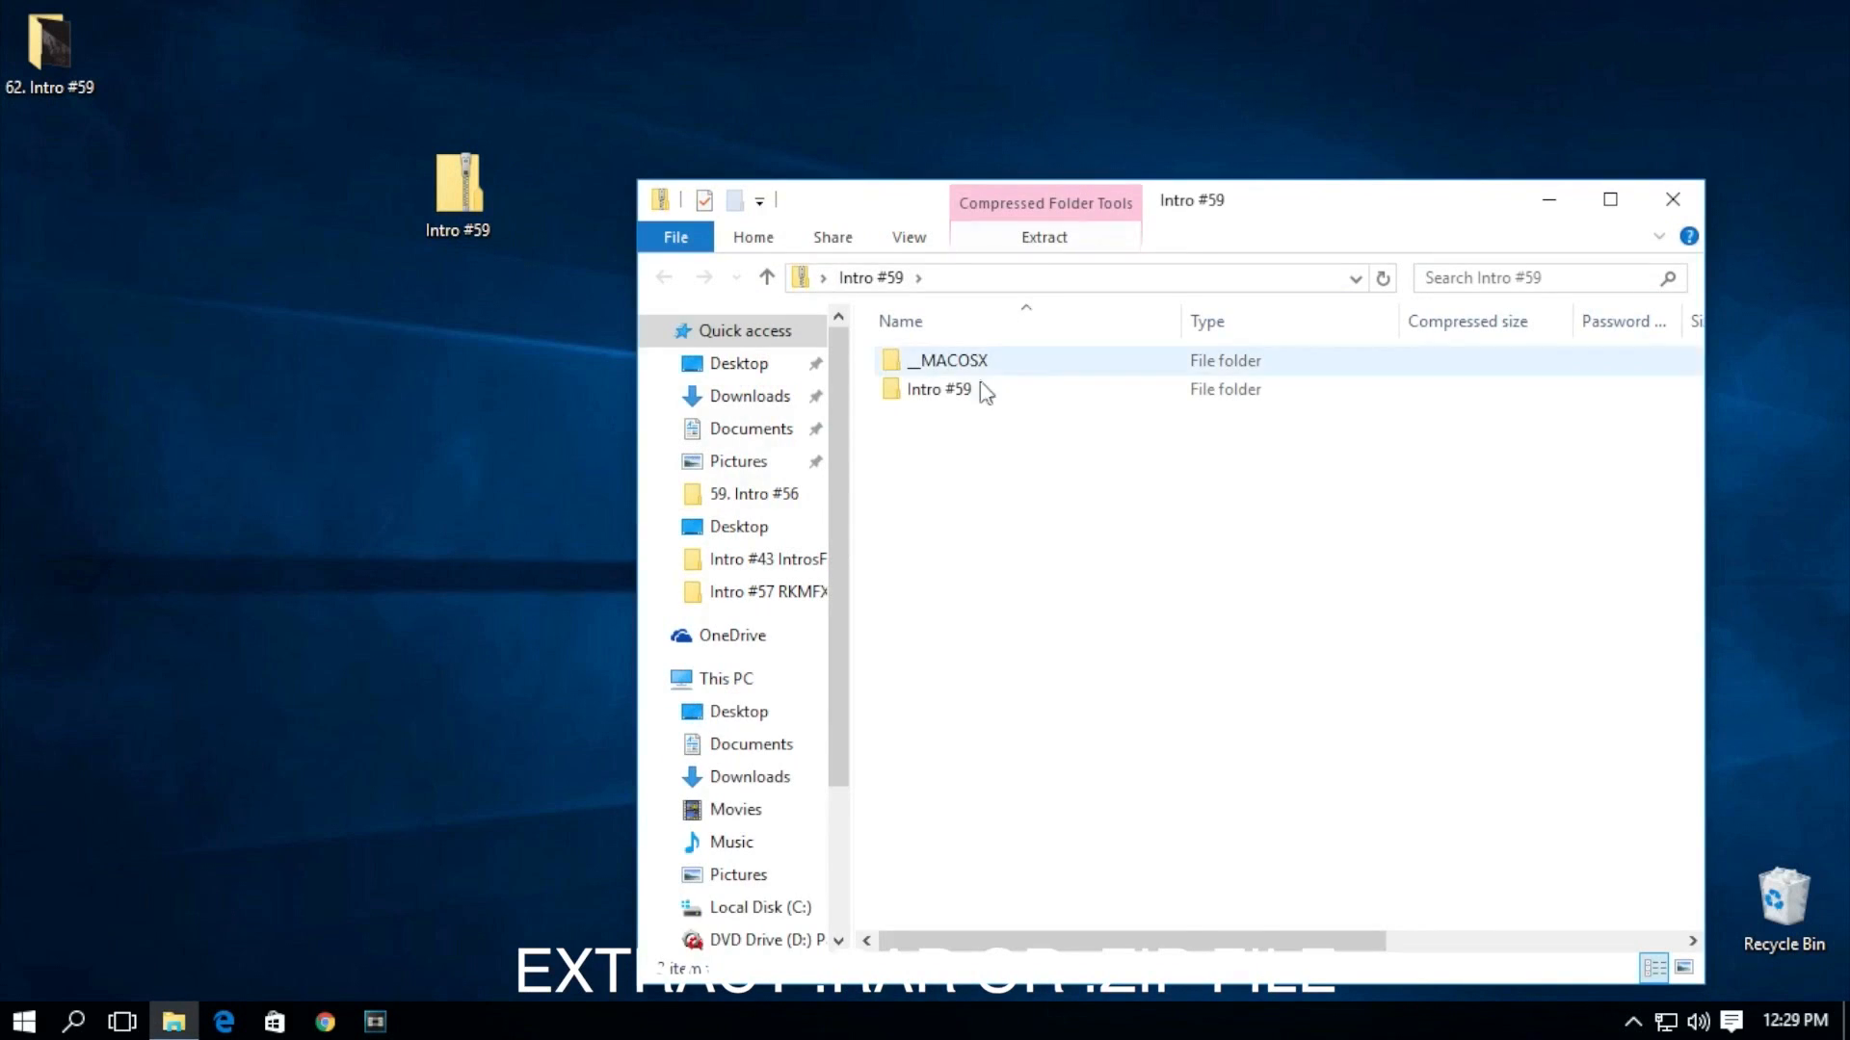
drag(939, 389, 478, 335)
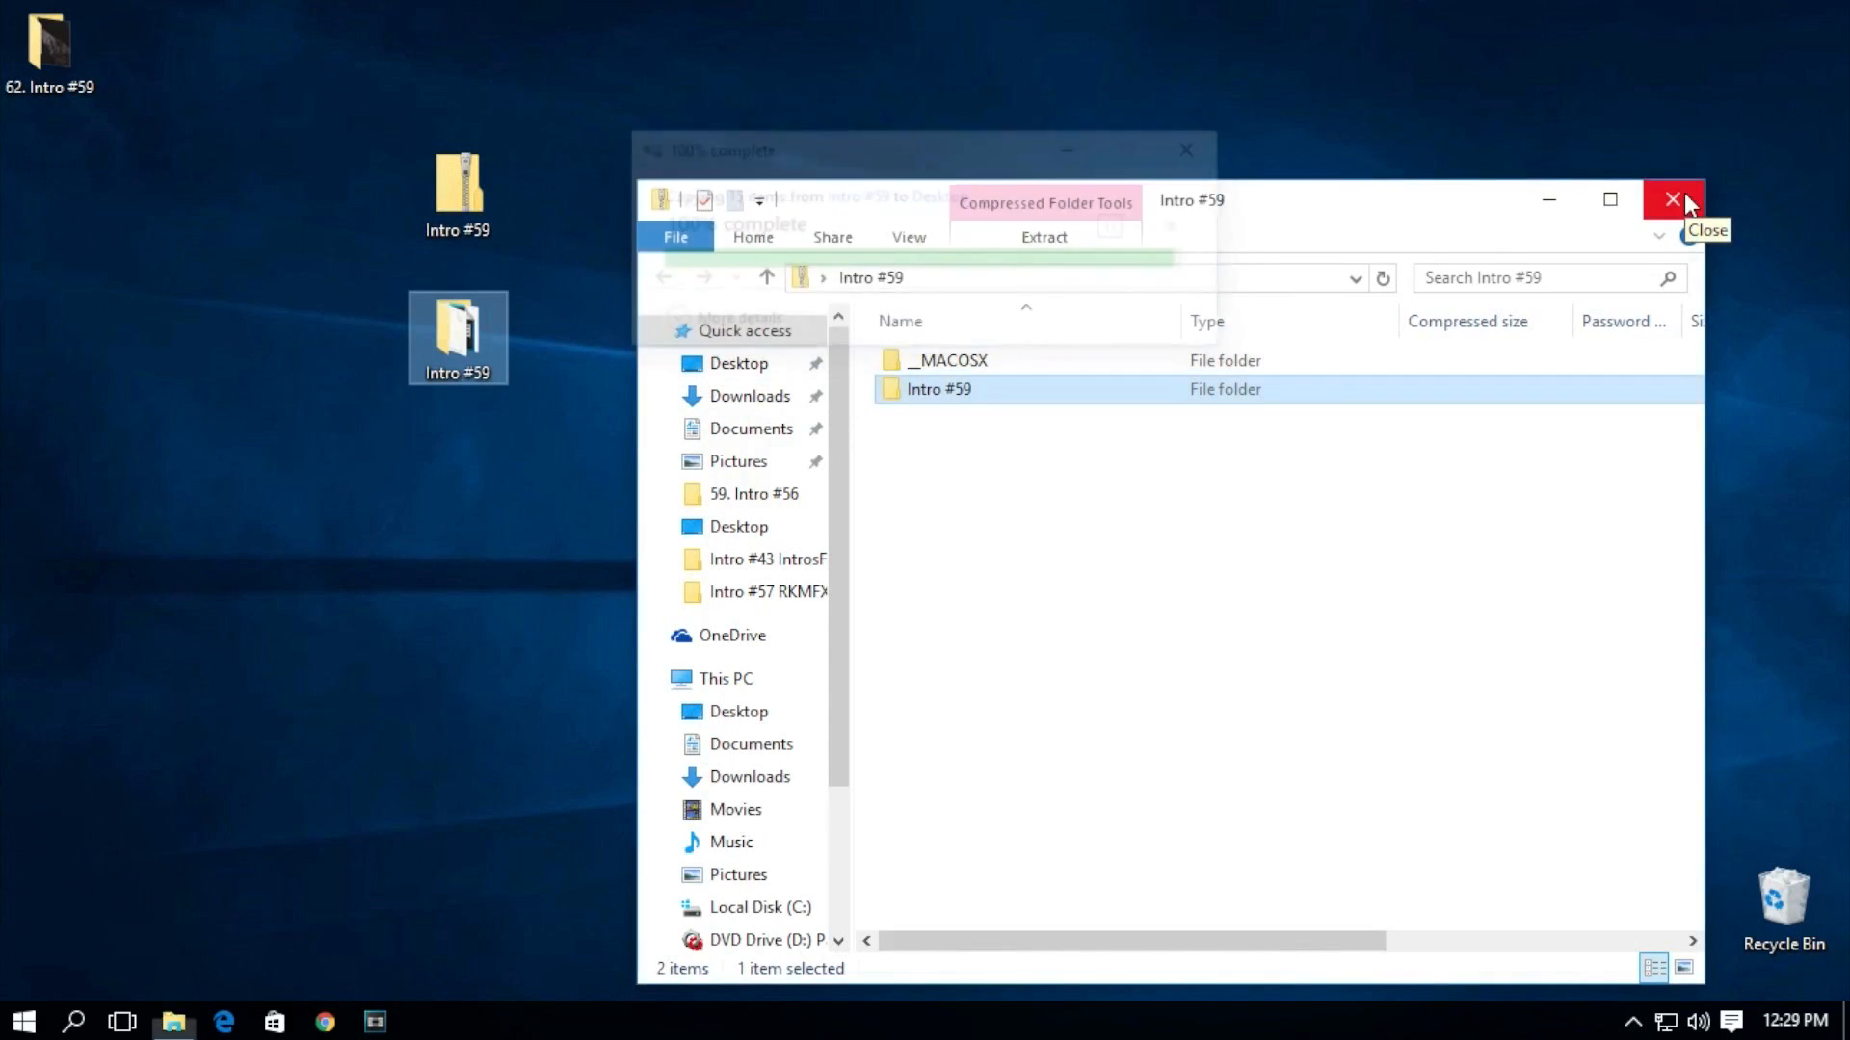
click(1668, 200)
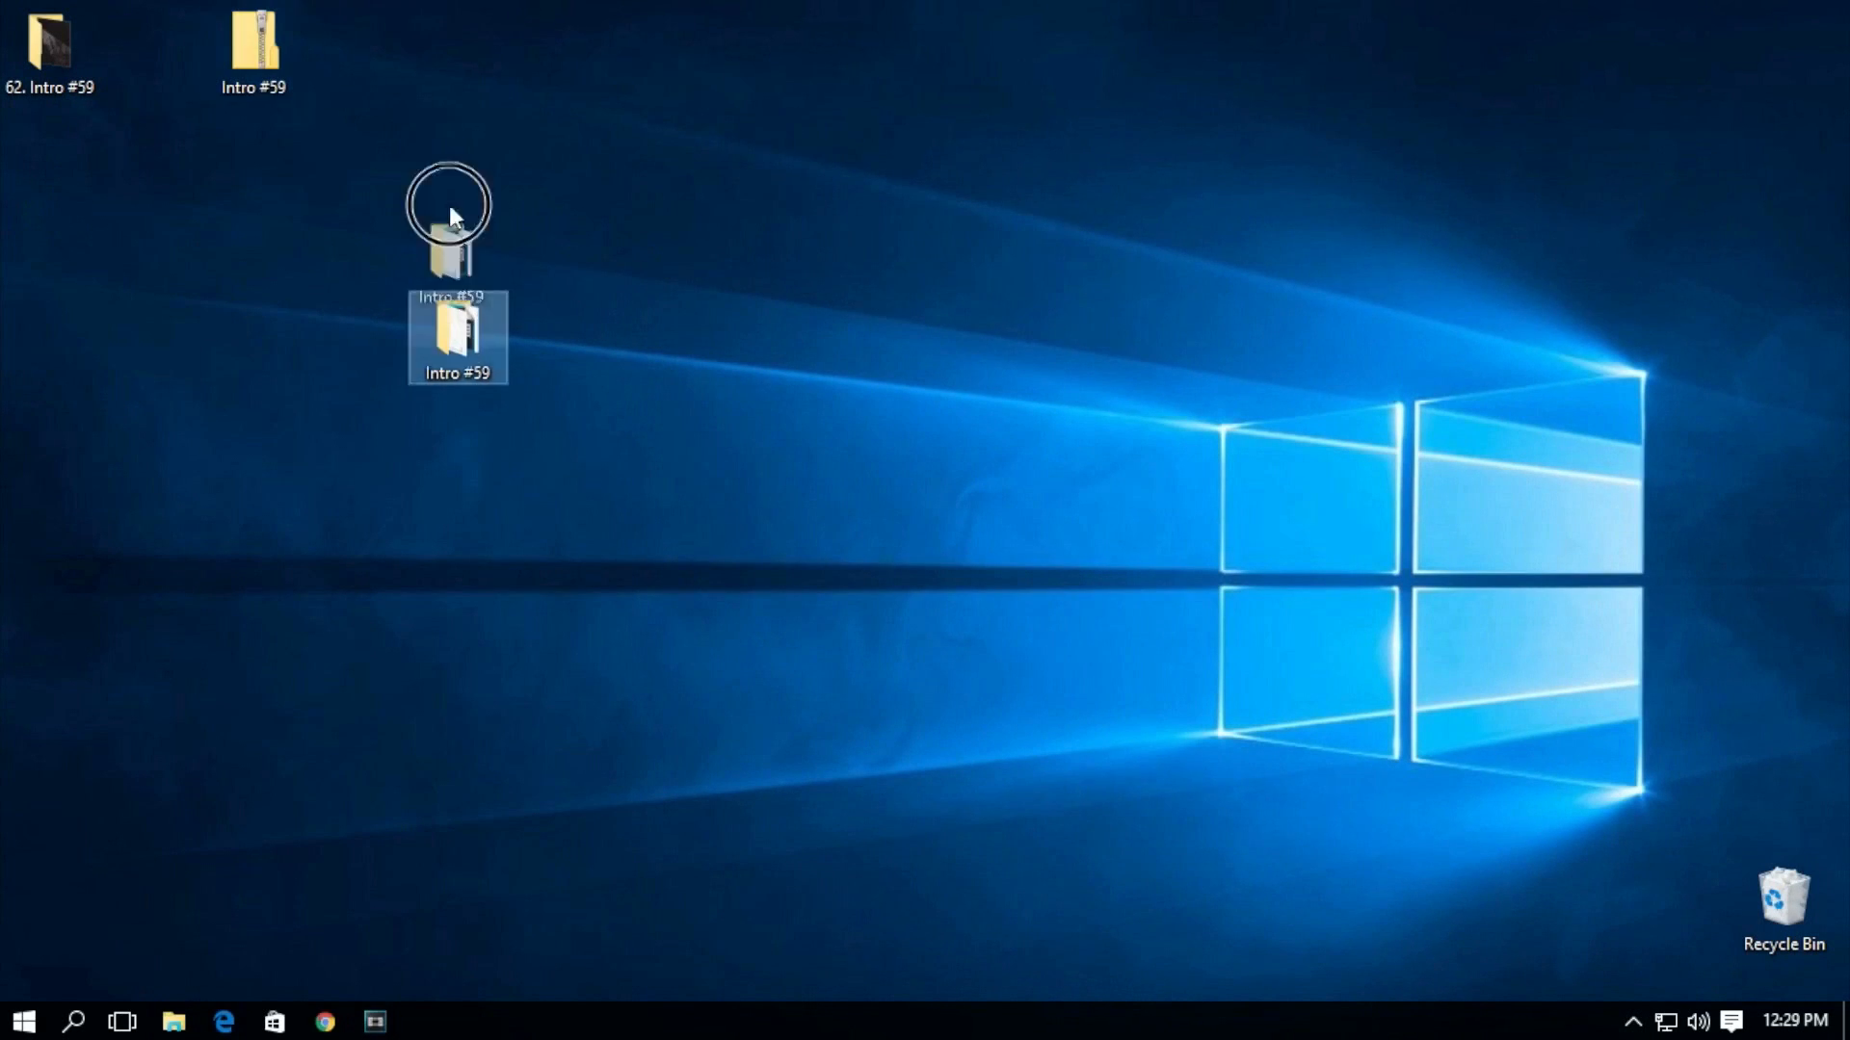
Step: Open 'Open This NEW.veg' from the extracted Intro #59 folder in Vegas Pro
double_click(458, 337)
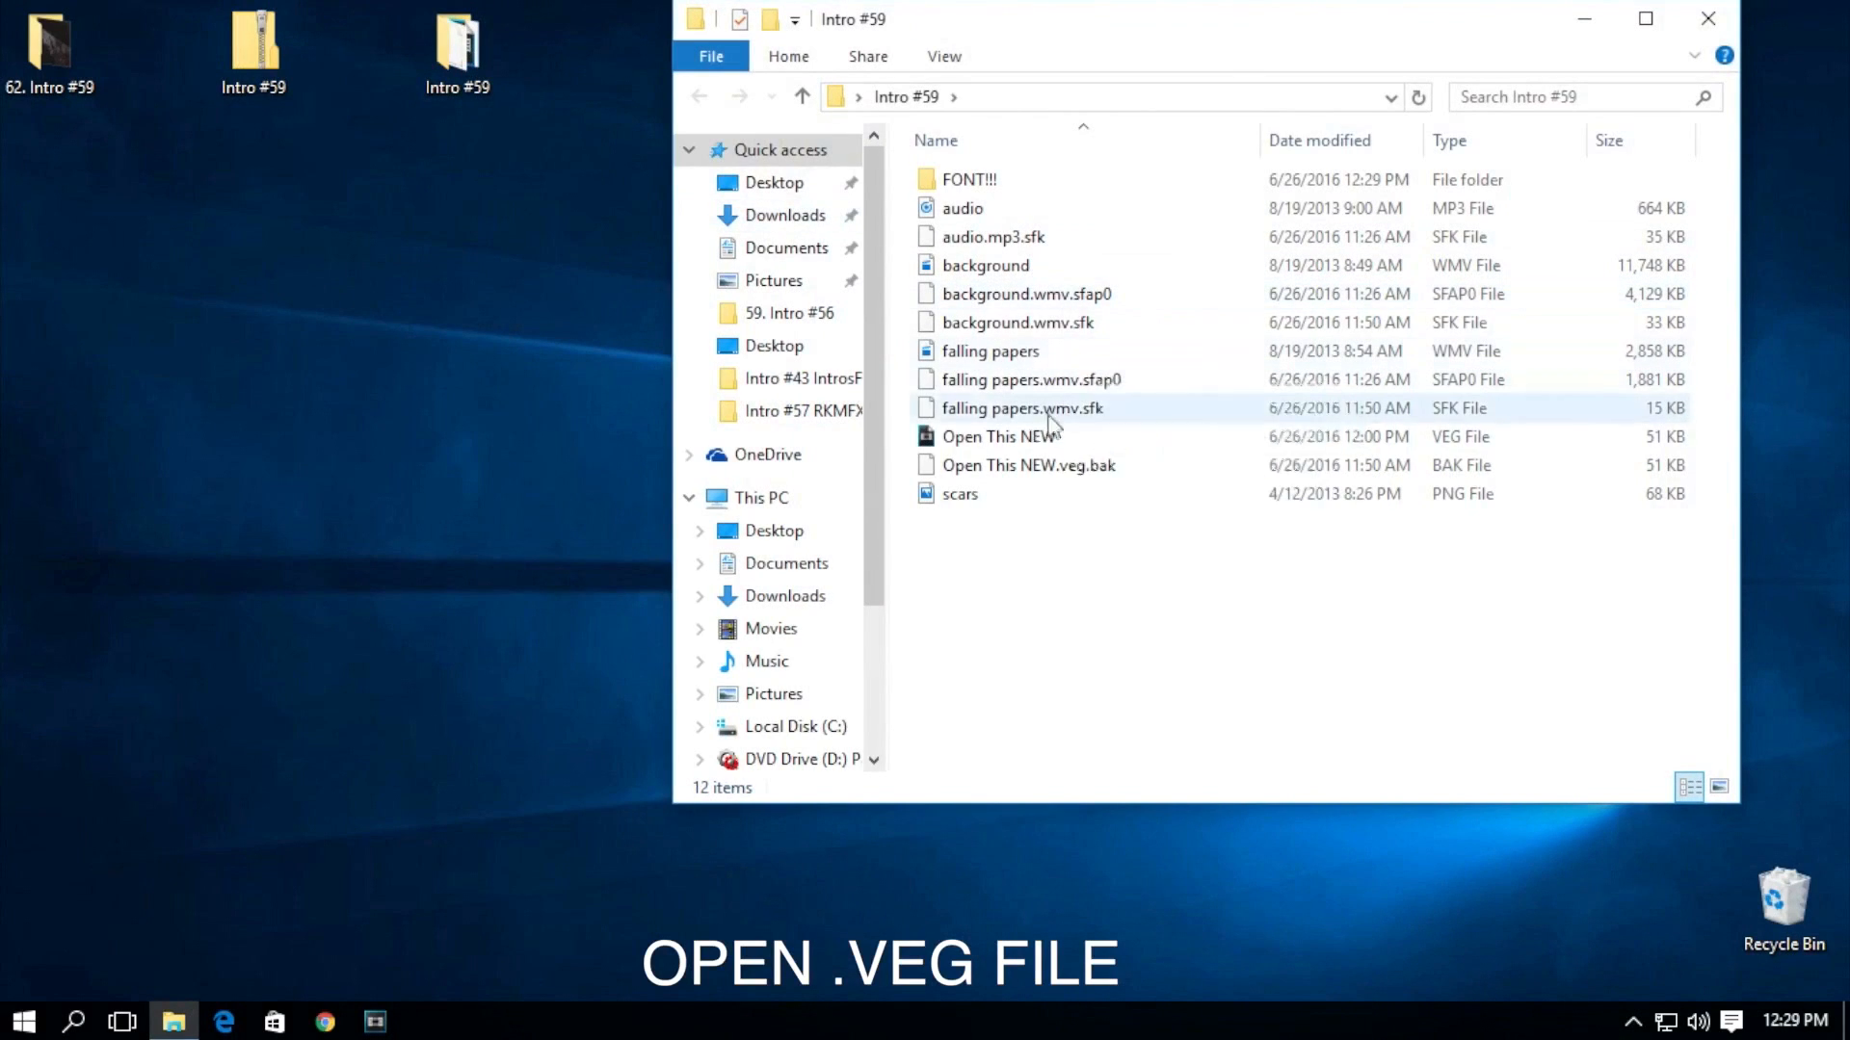
double_click(998, 436)
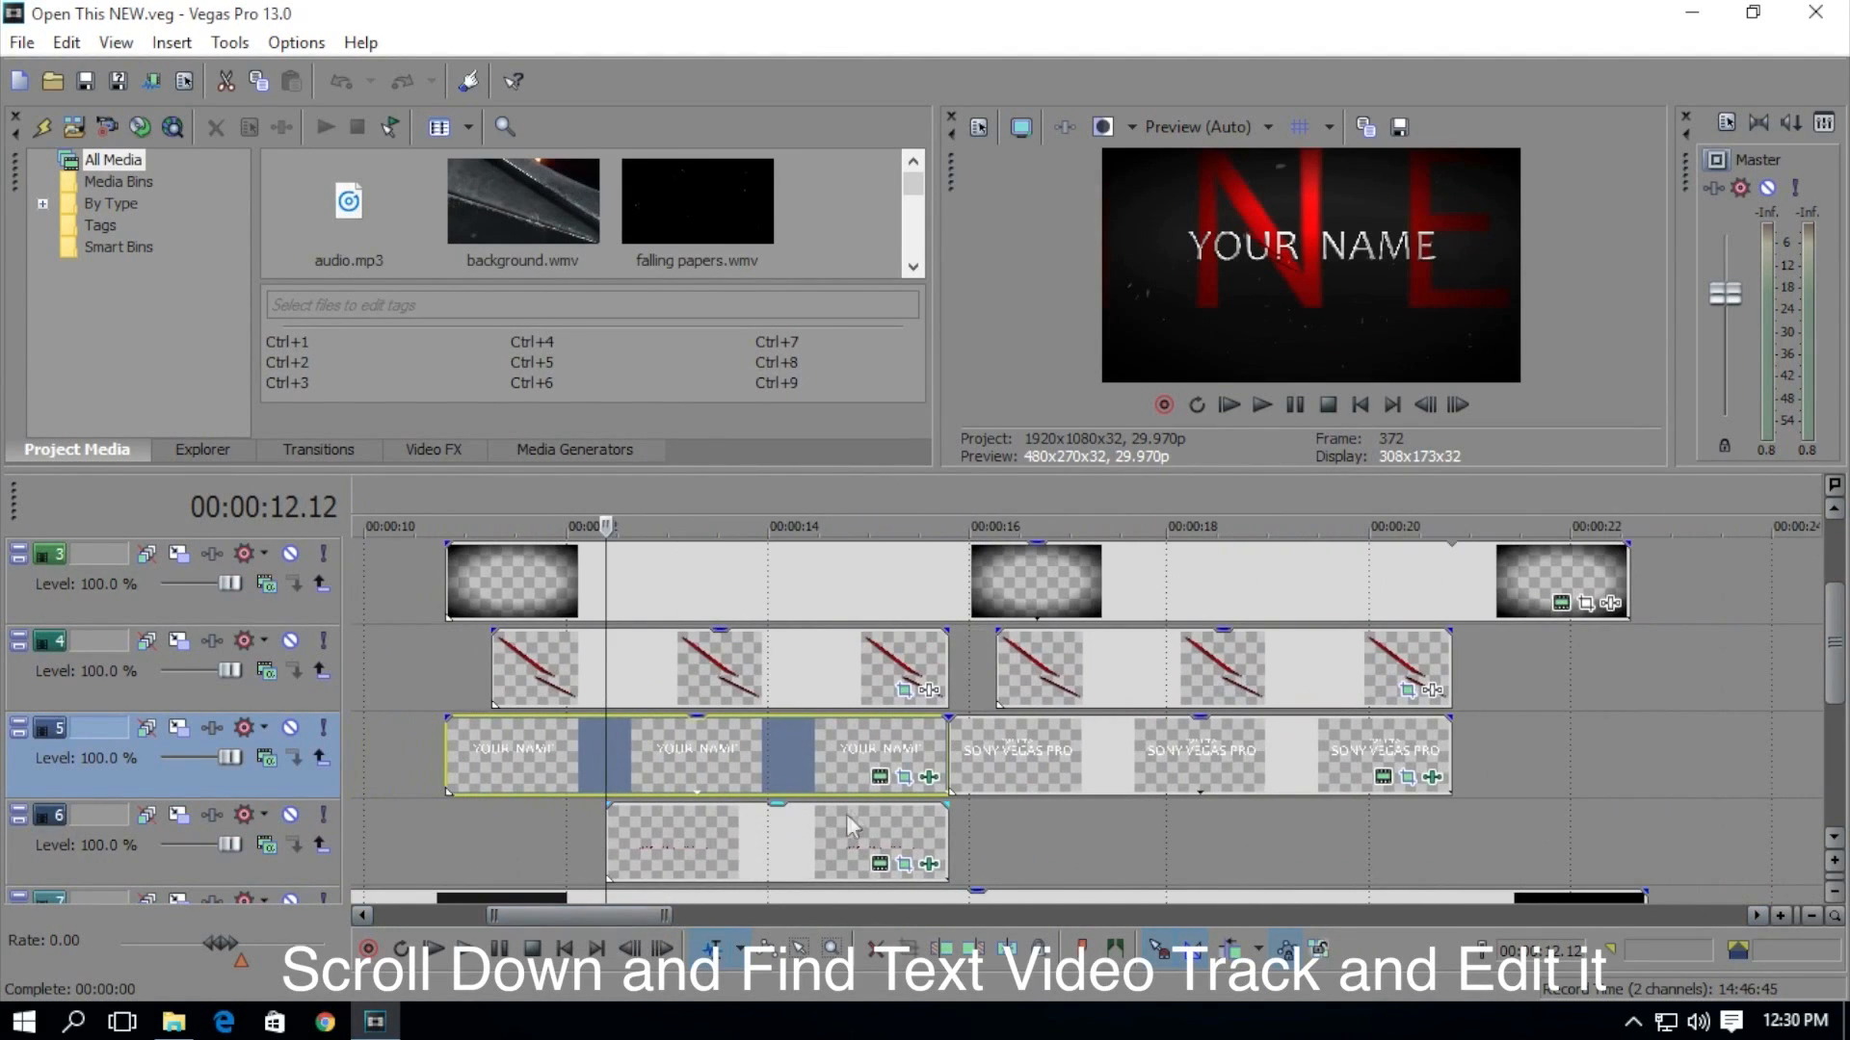
click(1262, 404)
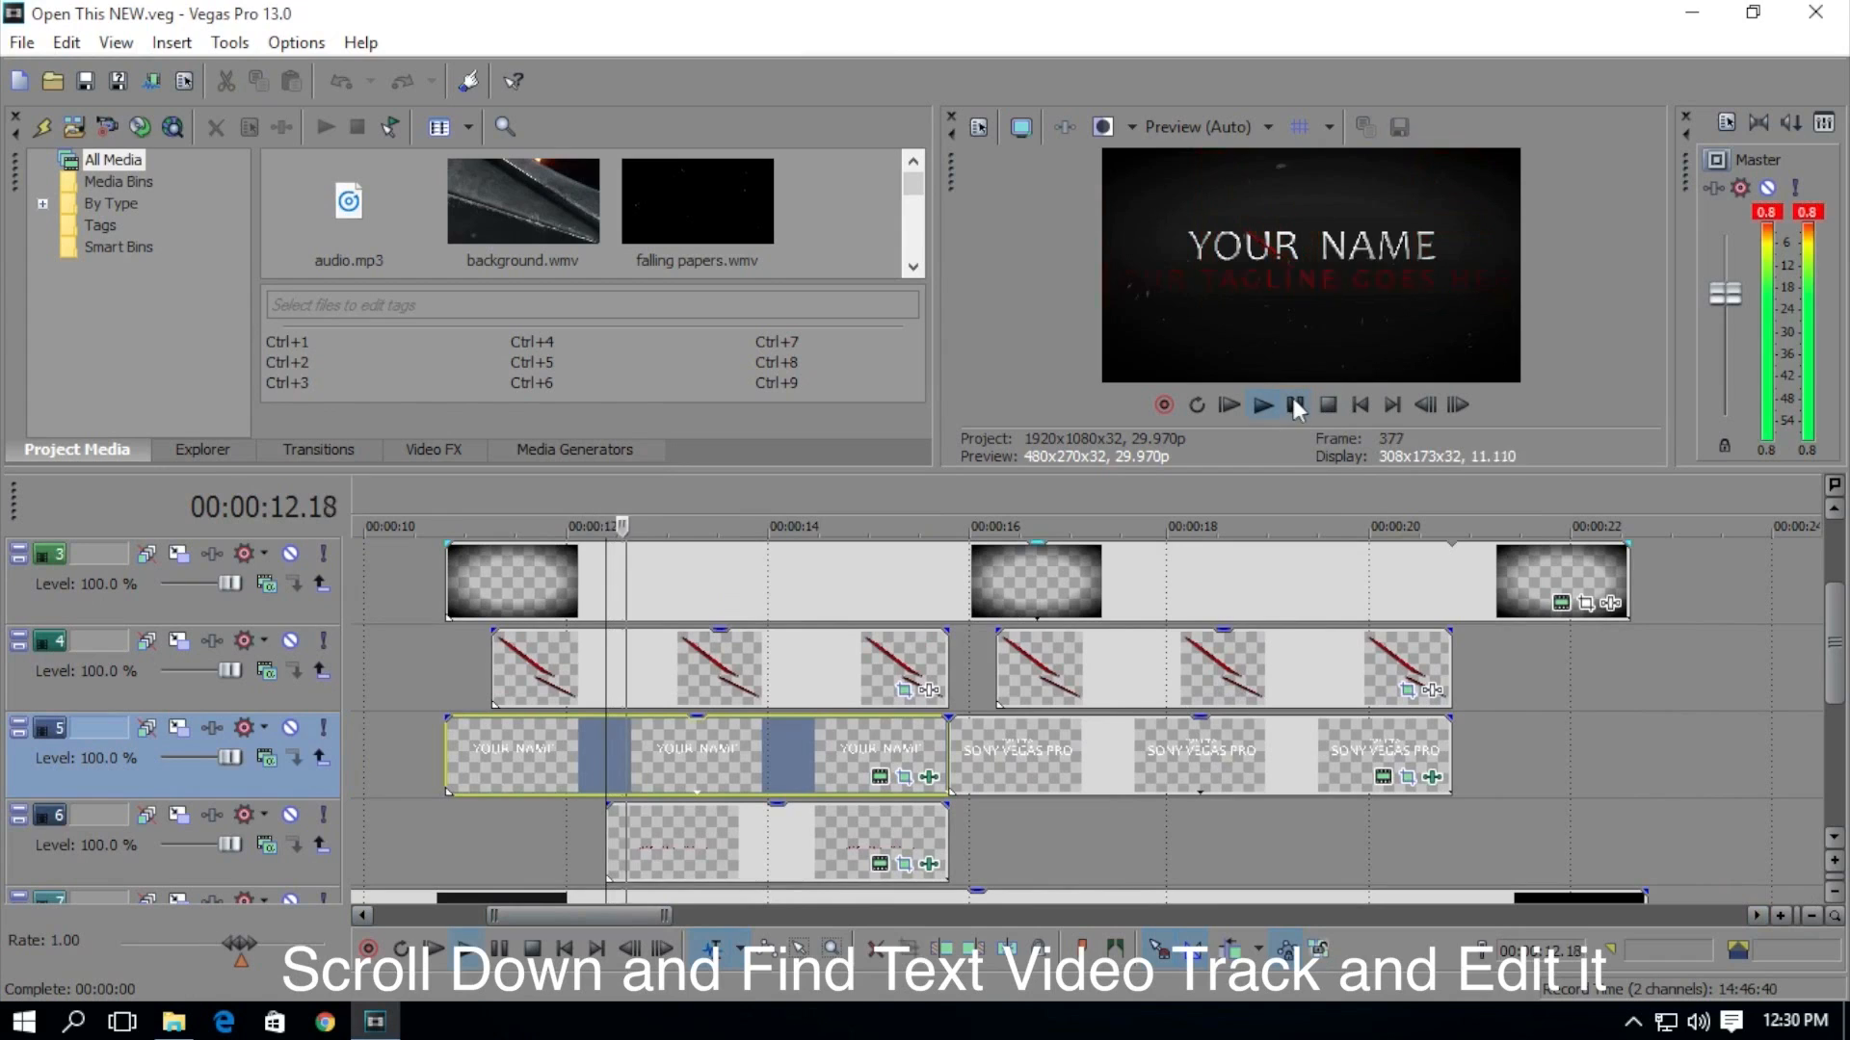
click(1262, 404)
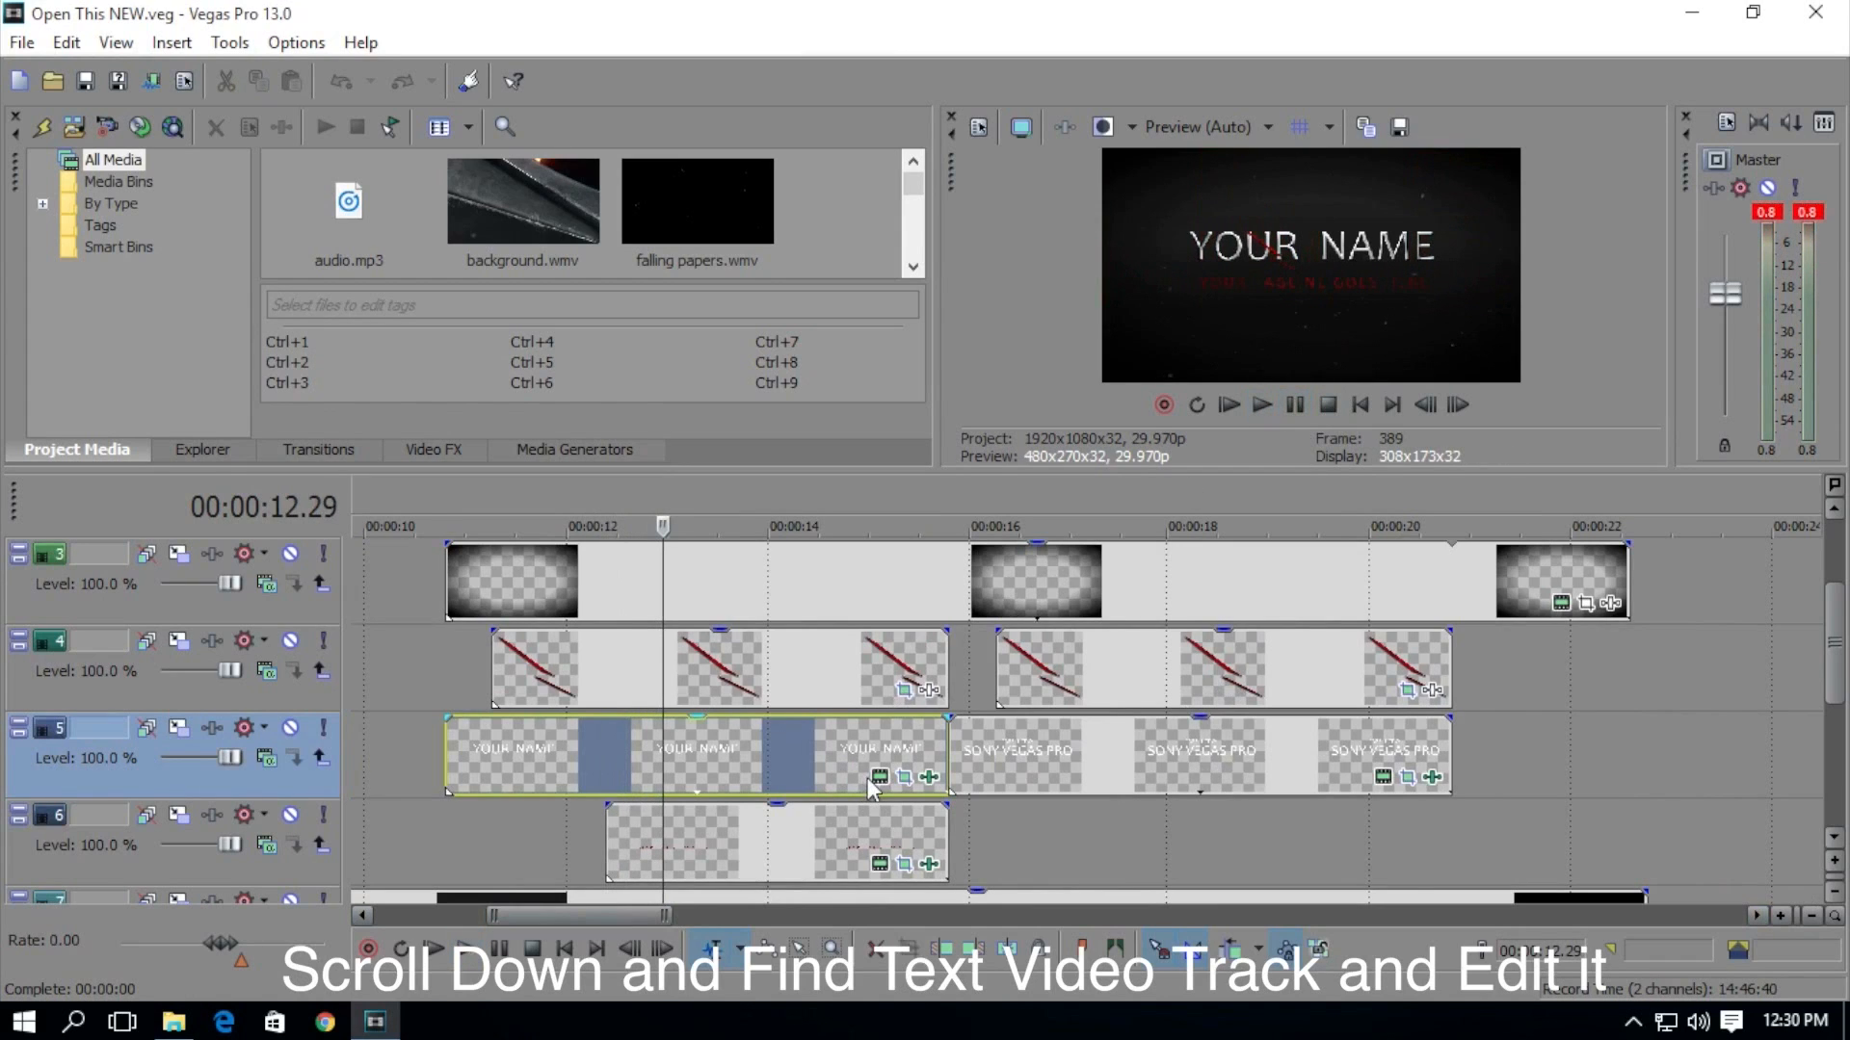
mouse_move(1162, 483)
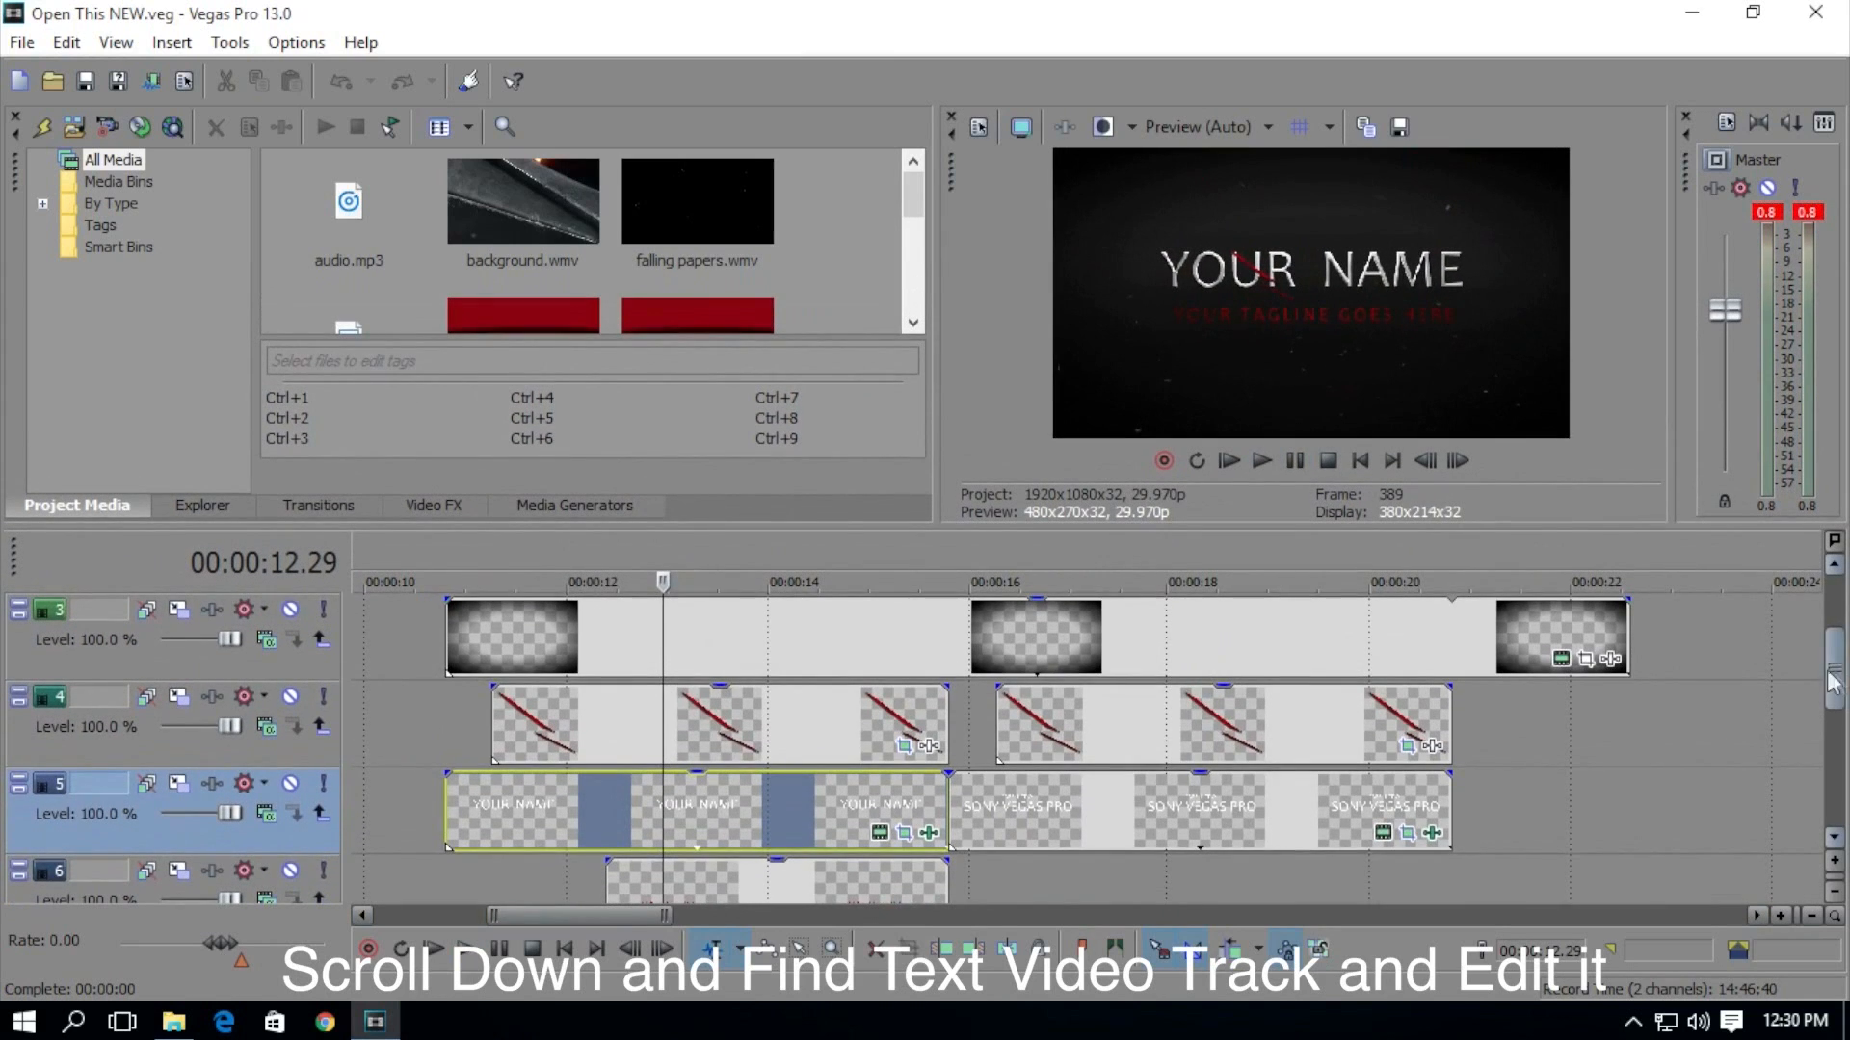
scroll(down, 3)
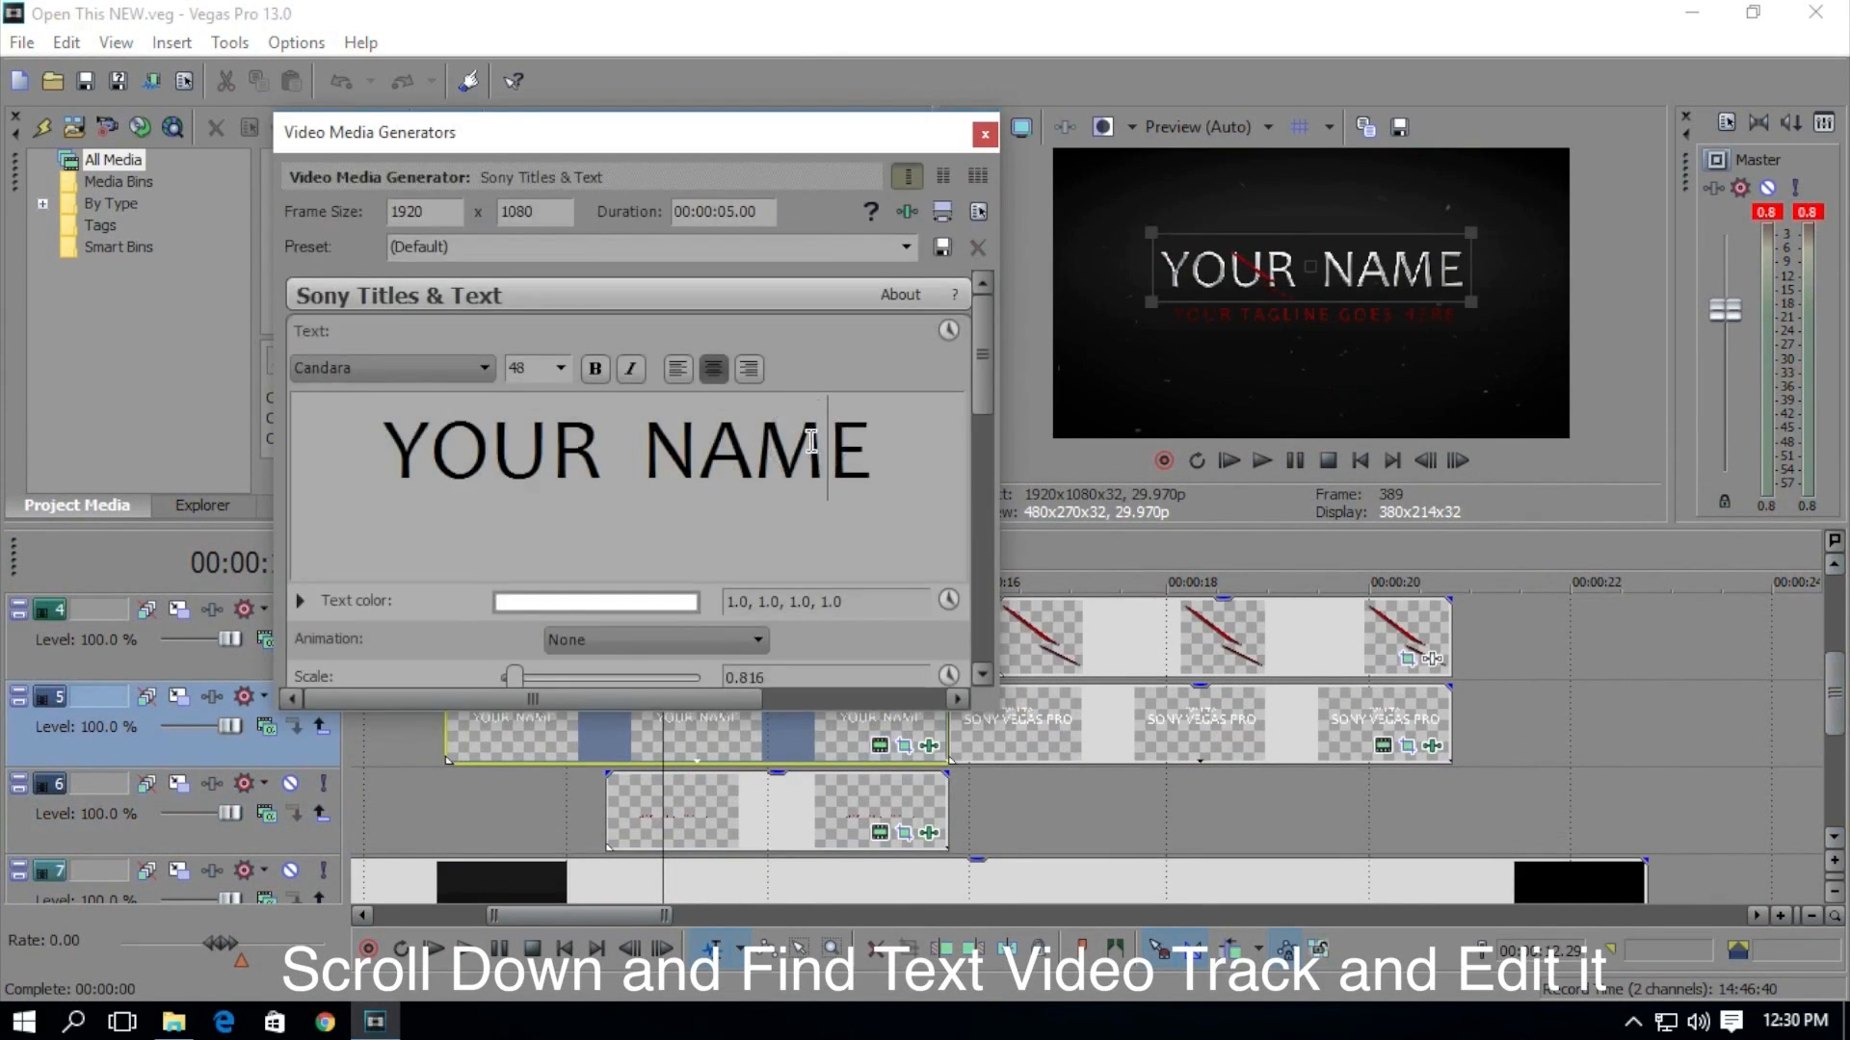
Step: Replace the YOUR NAME title text with USERNAME
triple_click(625, 449)
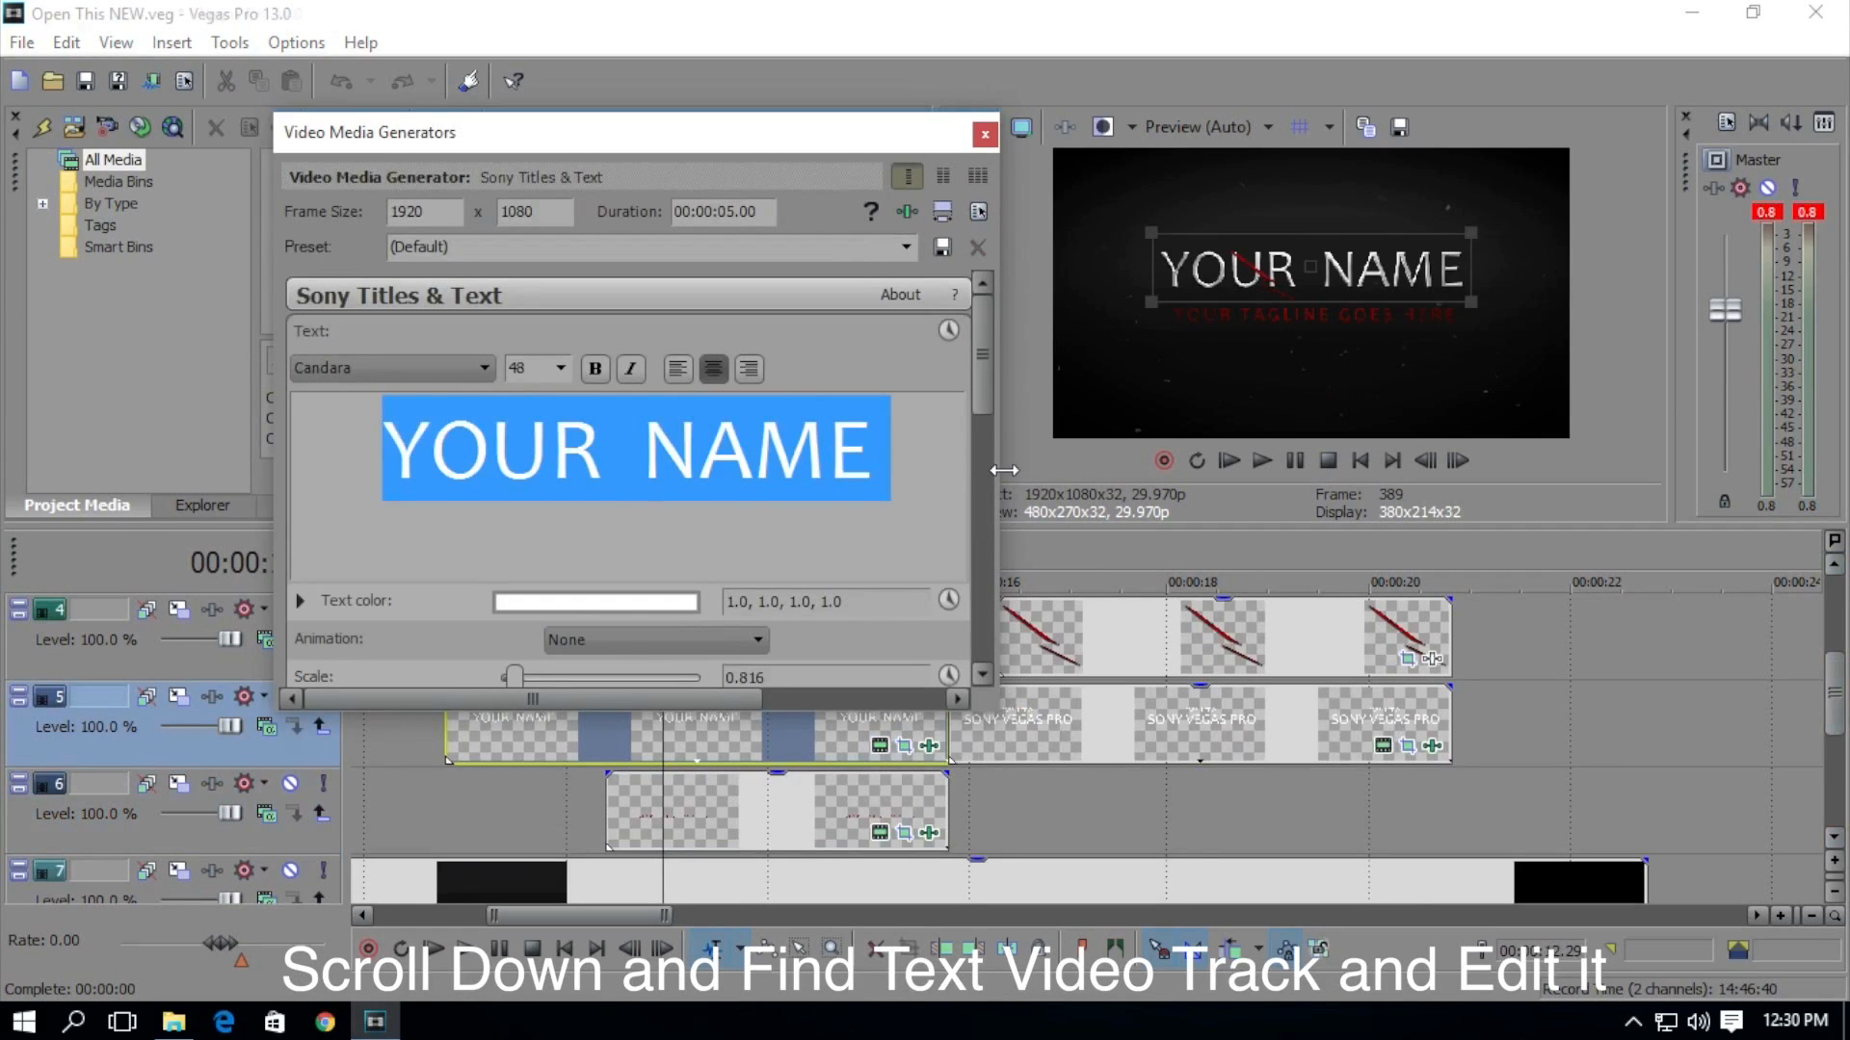
text(USERNAME)
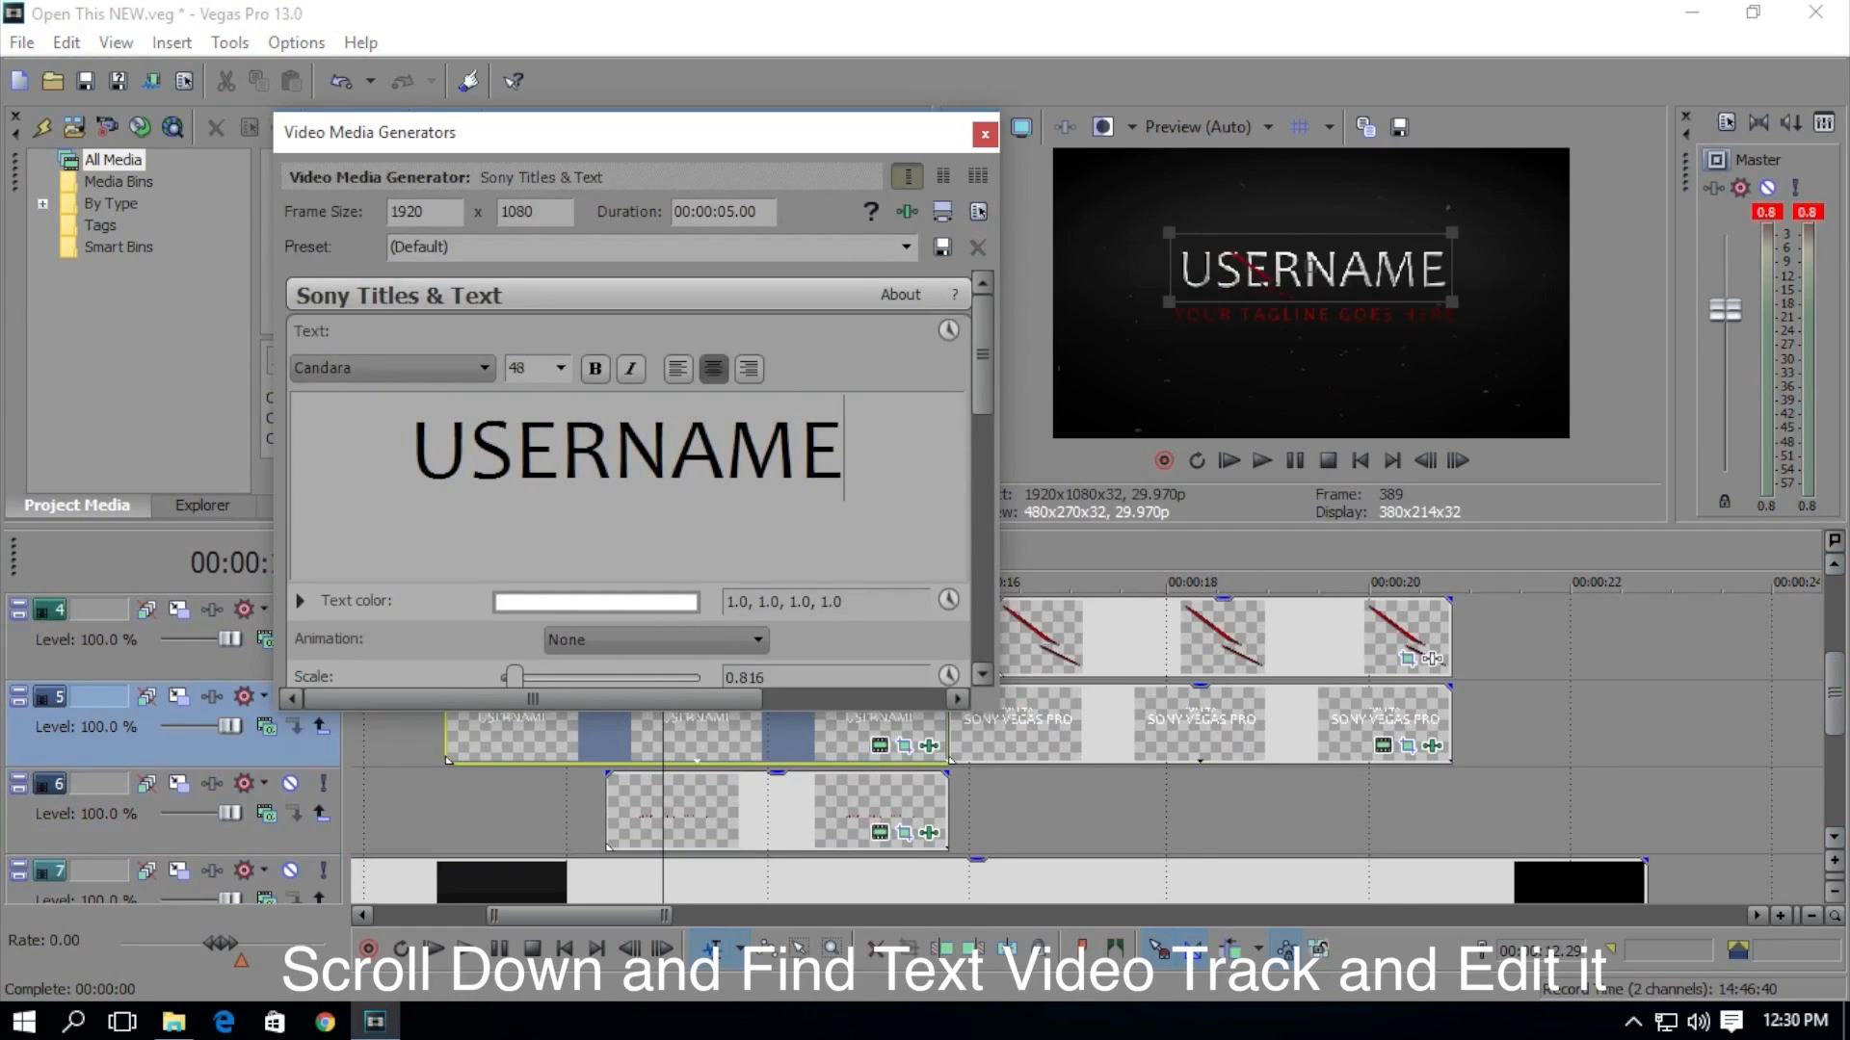
Step: Replace the red tagline with CHANGE TAGLINE HERE and move on to the SONY VEGAS PRO title
click(981, 133)
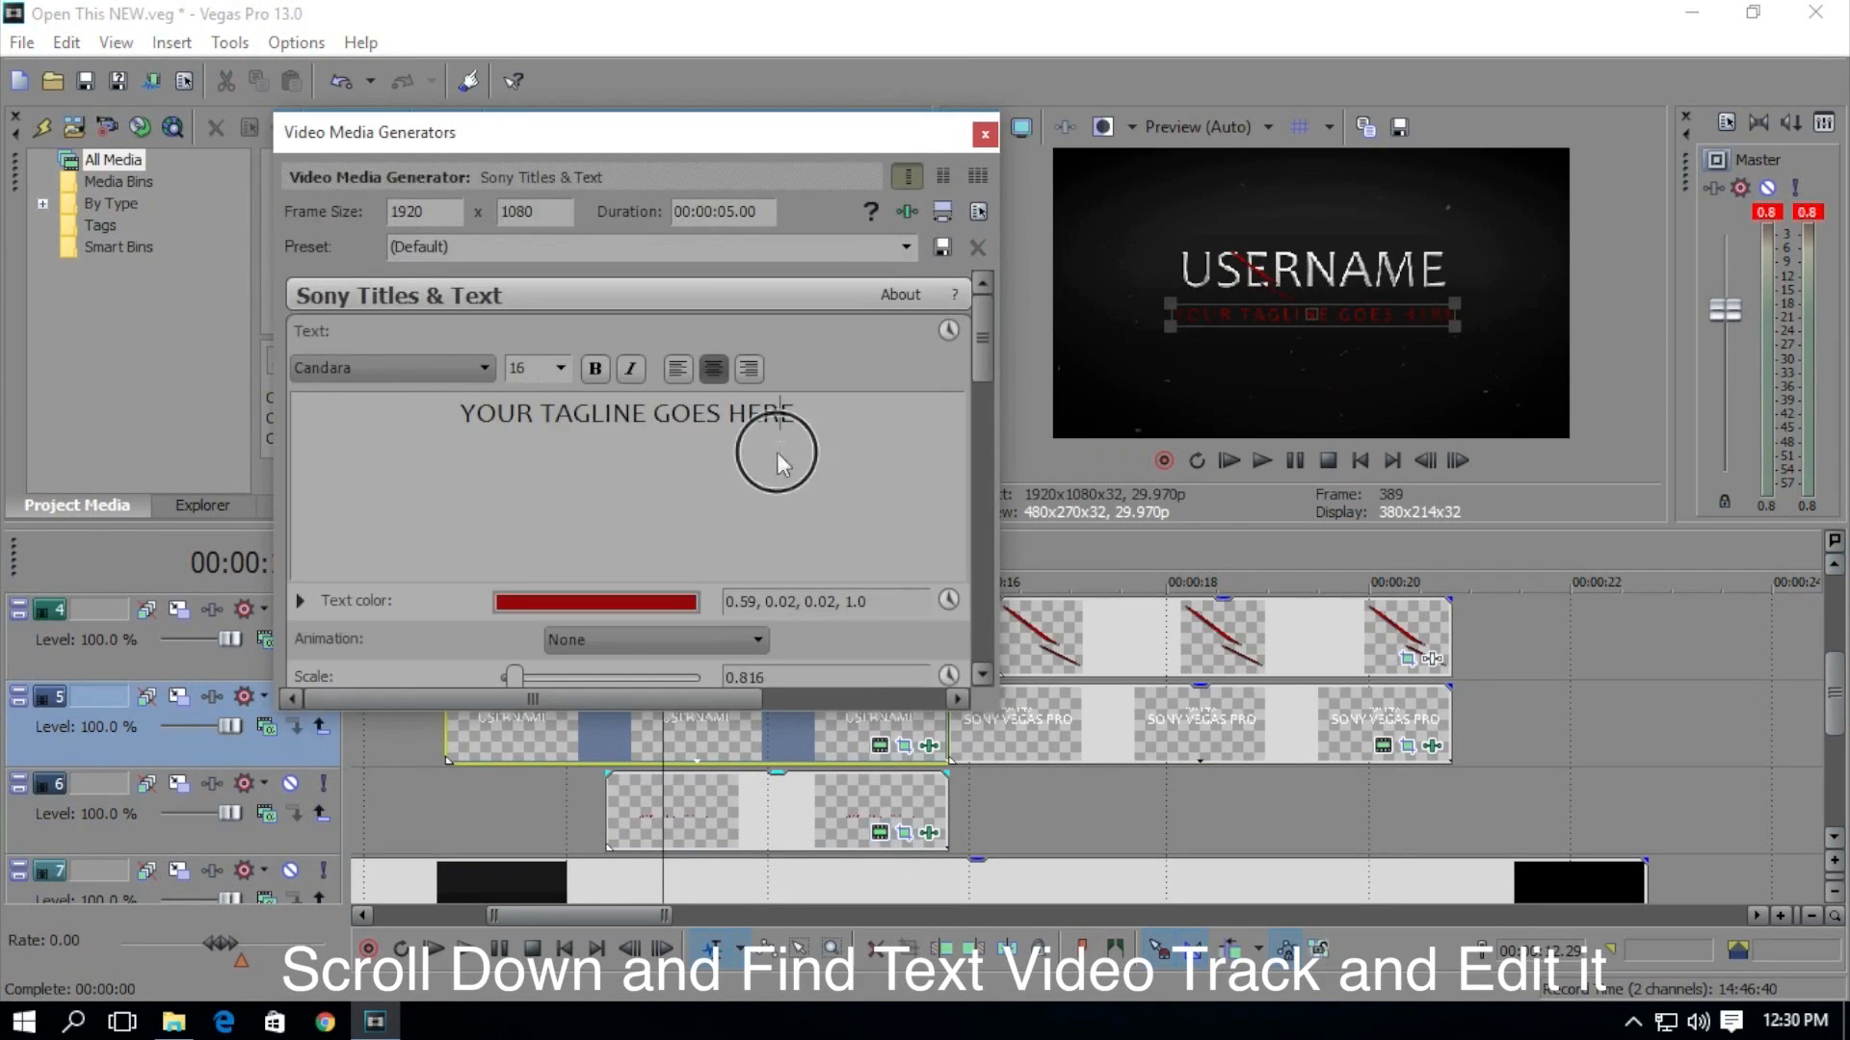
text(CHANGE TAGLI)
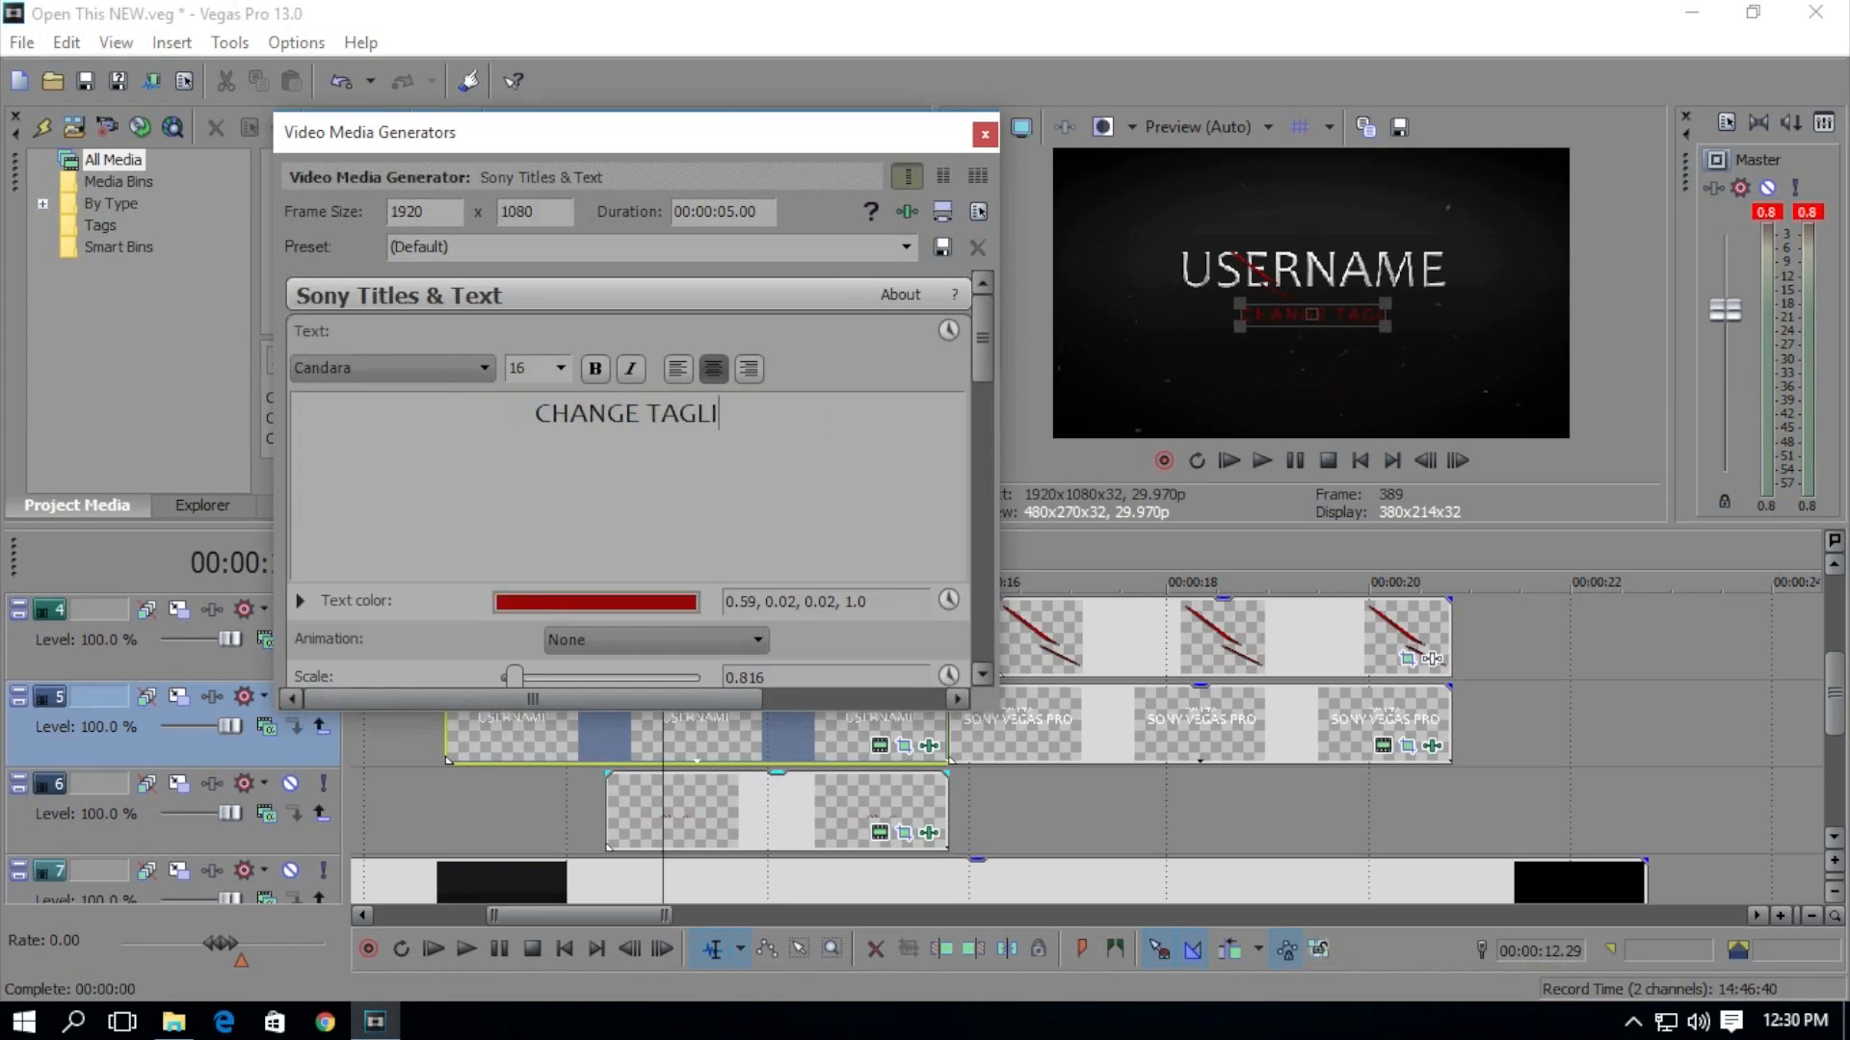
text(NE HERE)
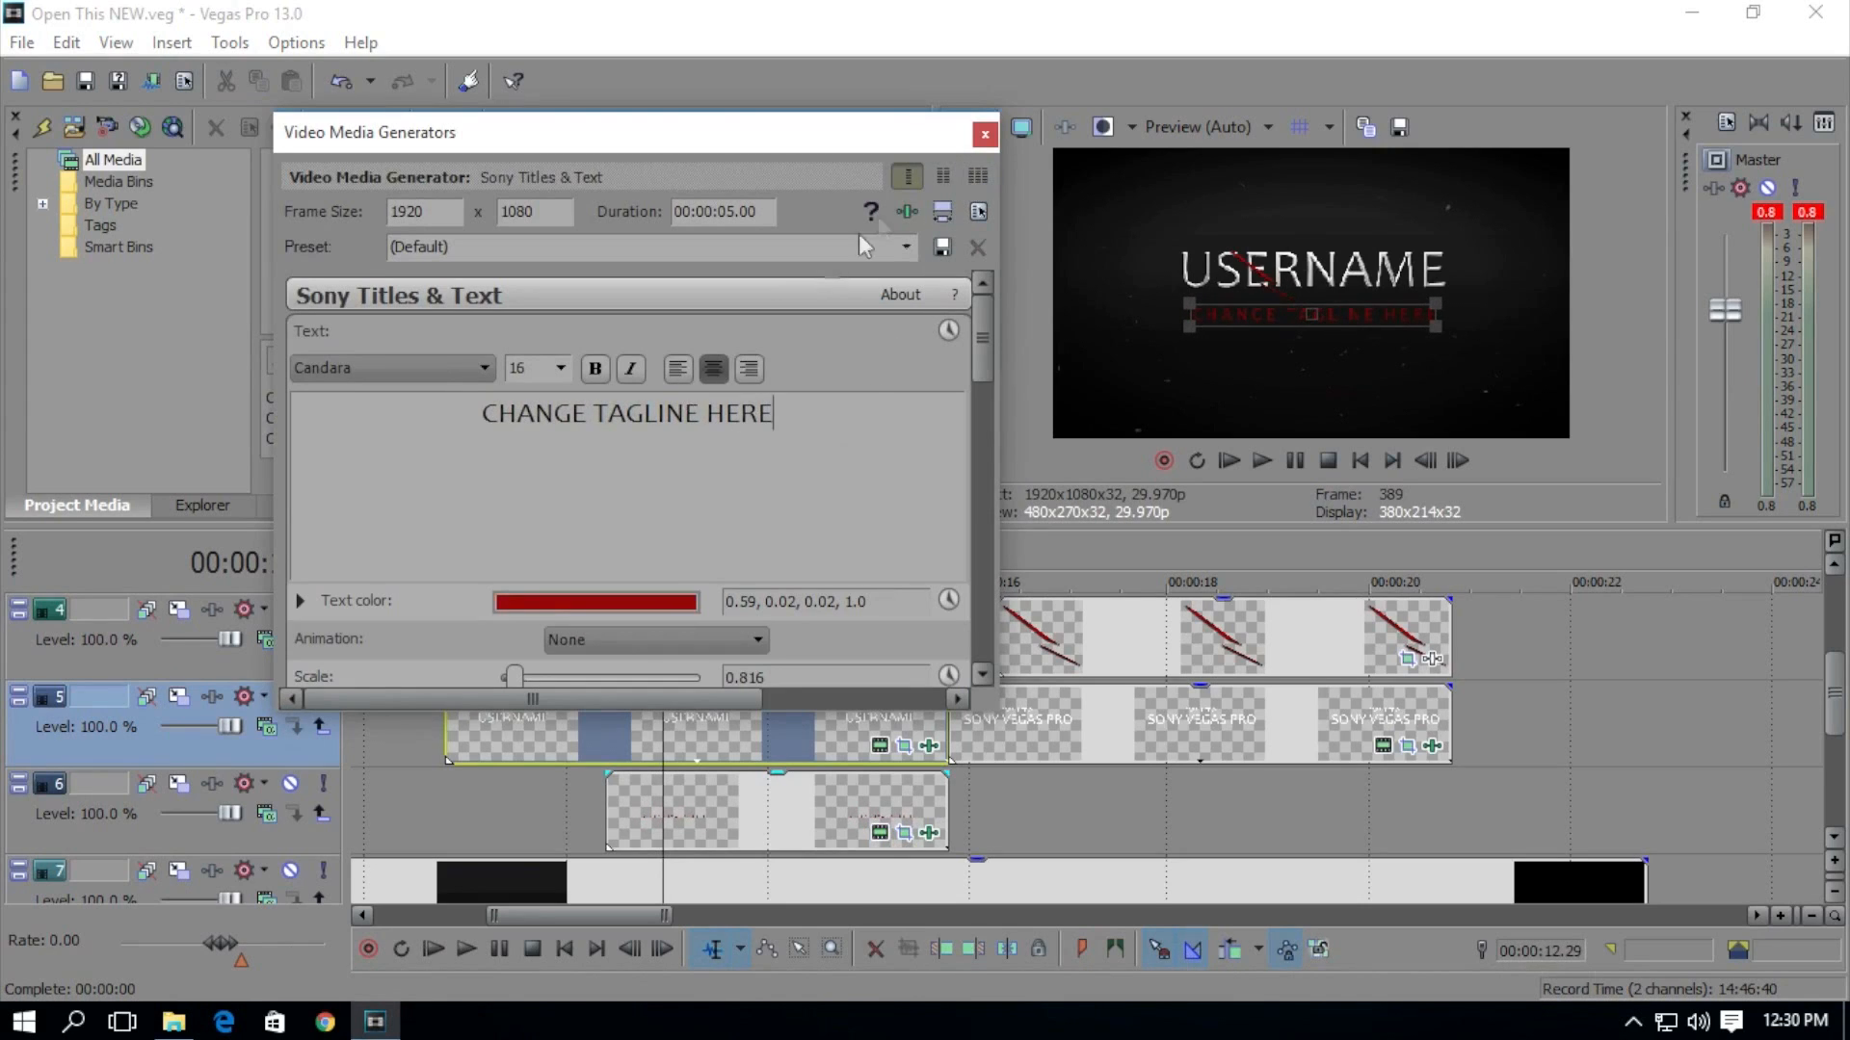
click(978, 135)
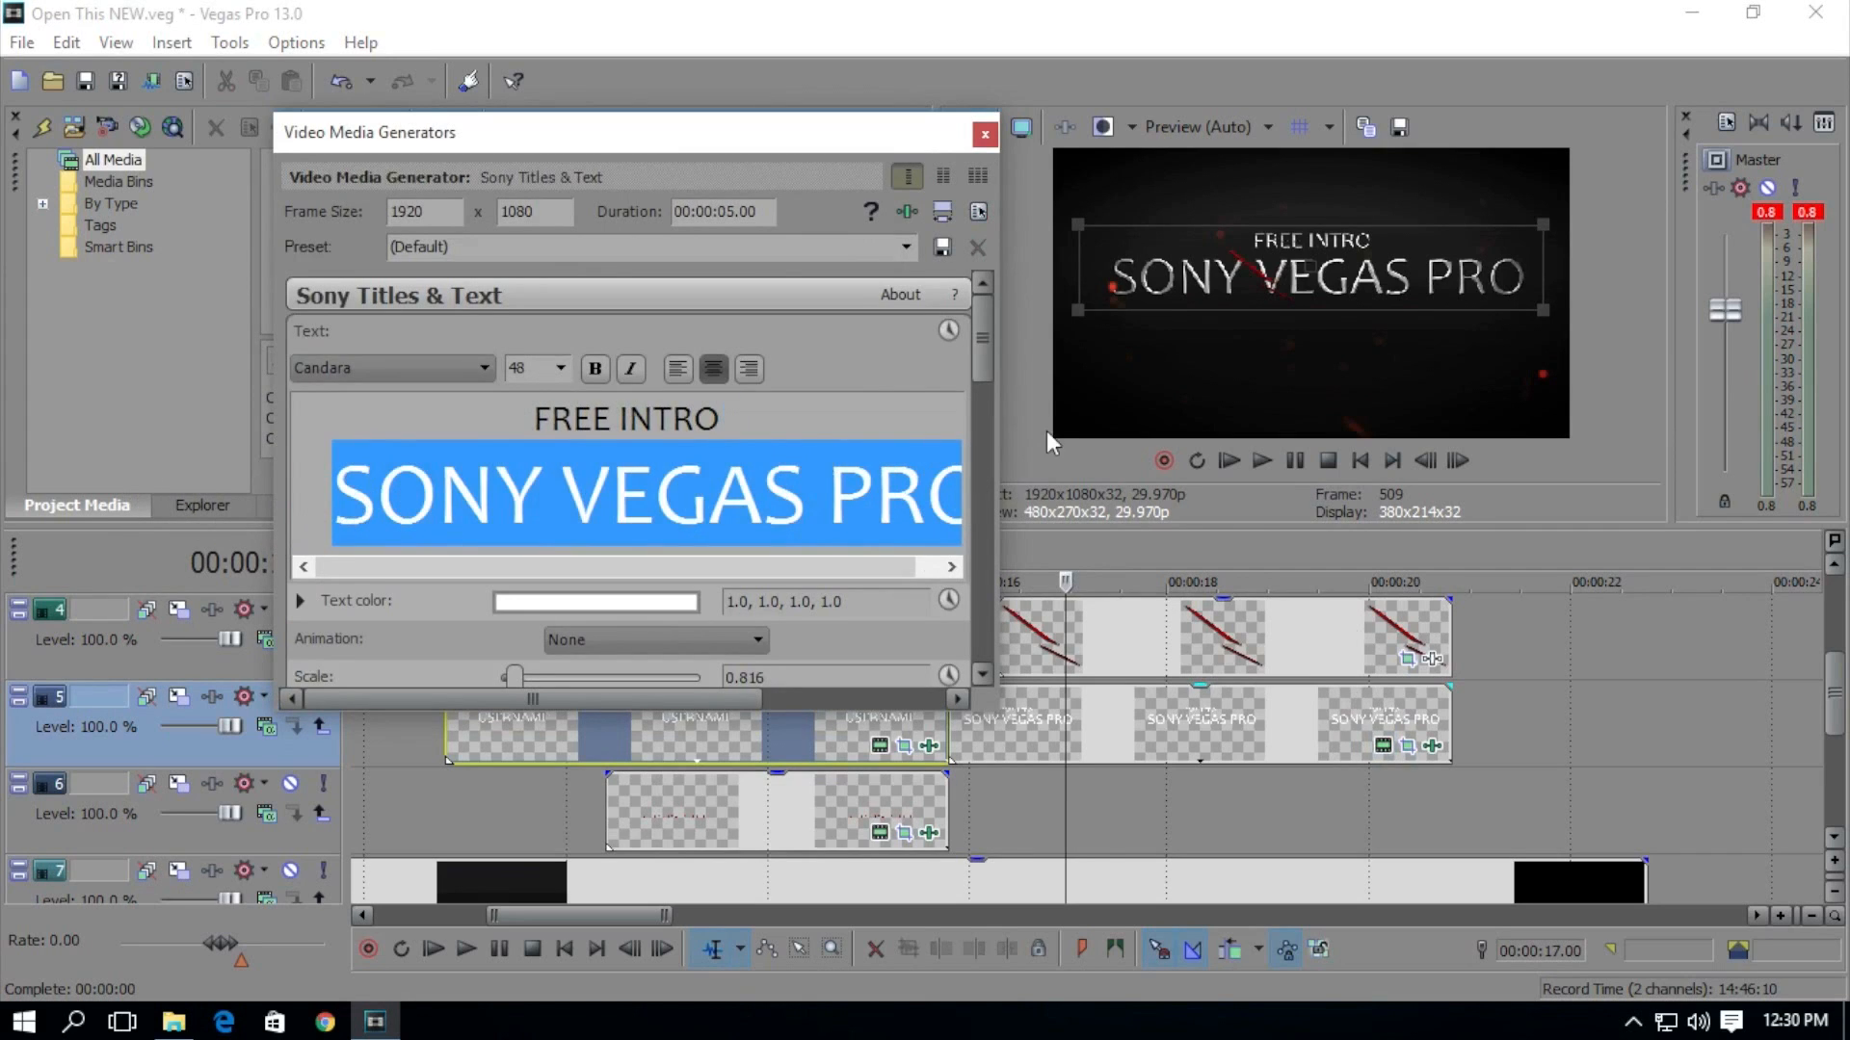
Step: Replace SONY VEGAS PRO with SECOND TEXT and close the title generator
text(SECOND TEXT)
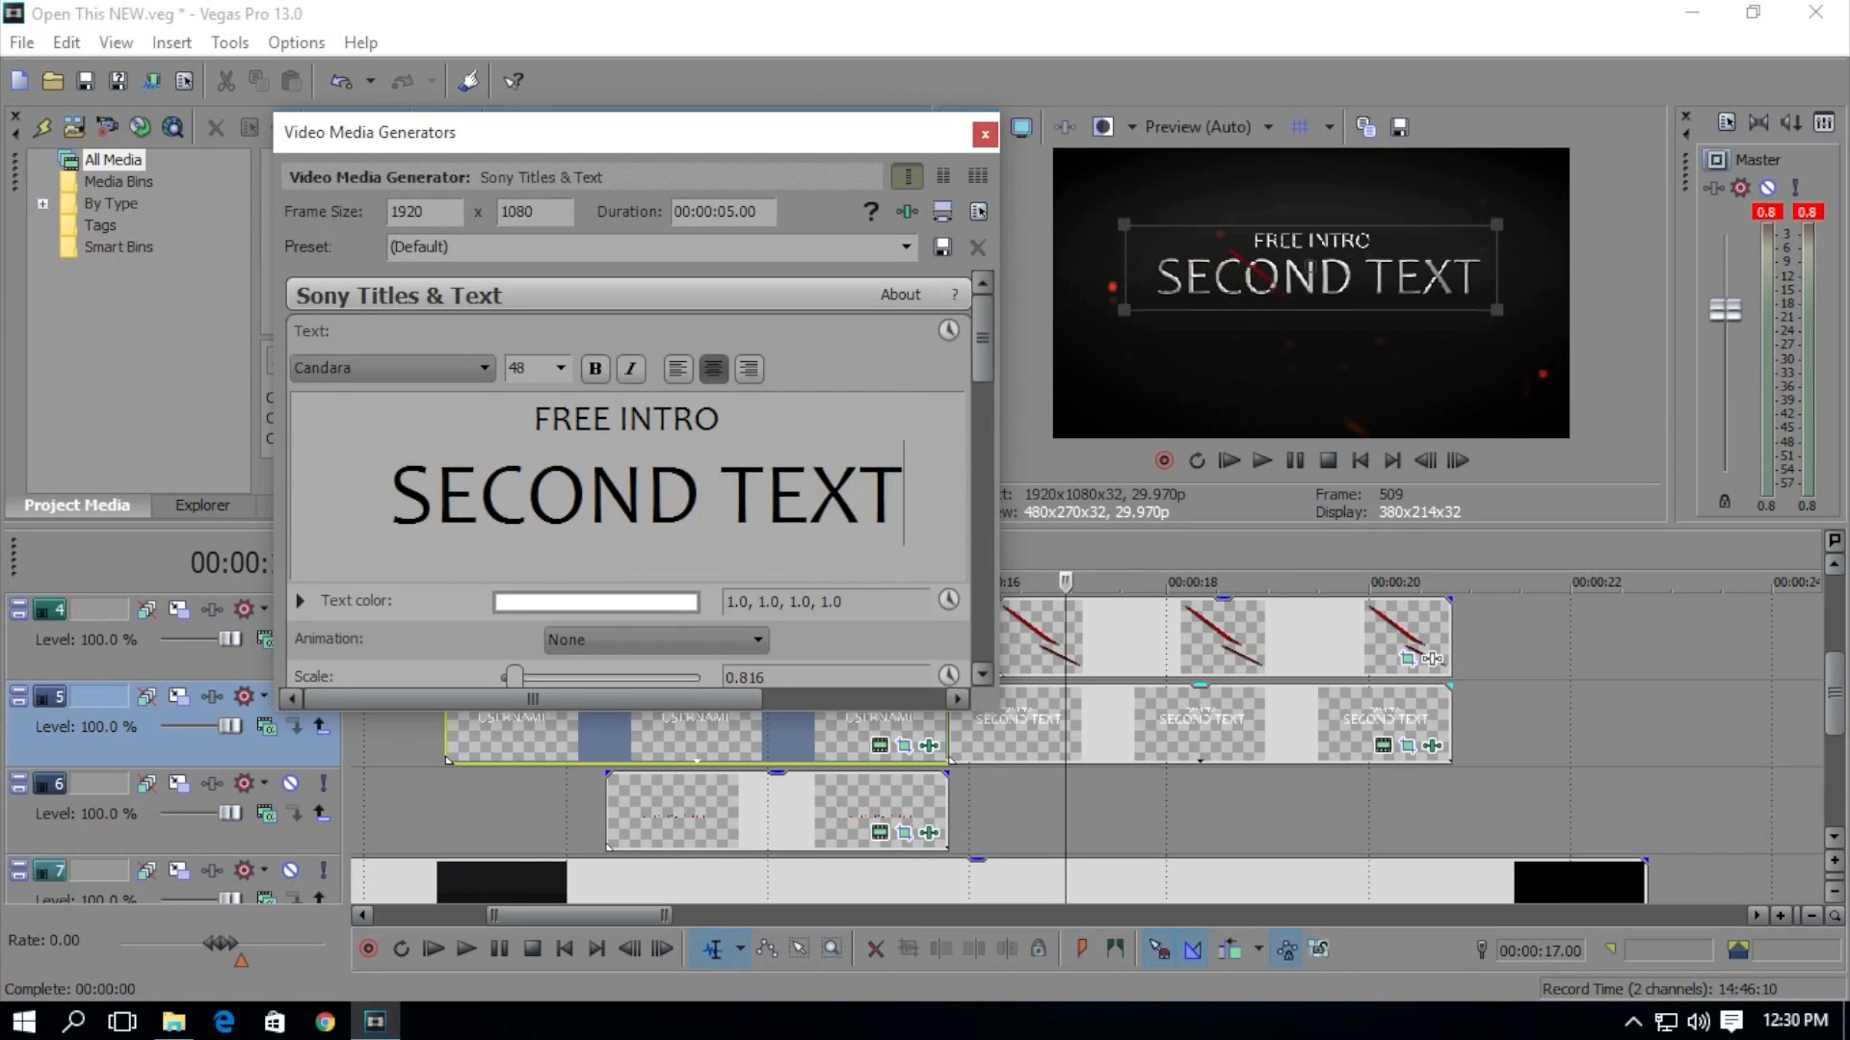
click(977, 135)
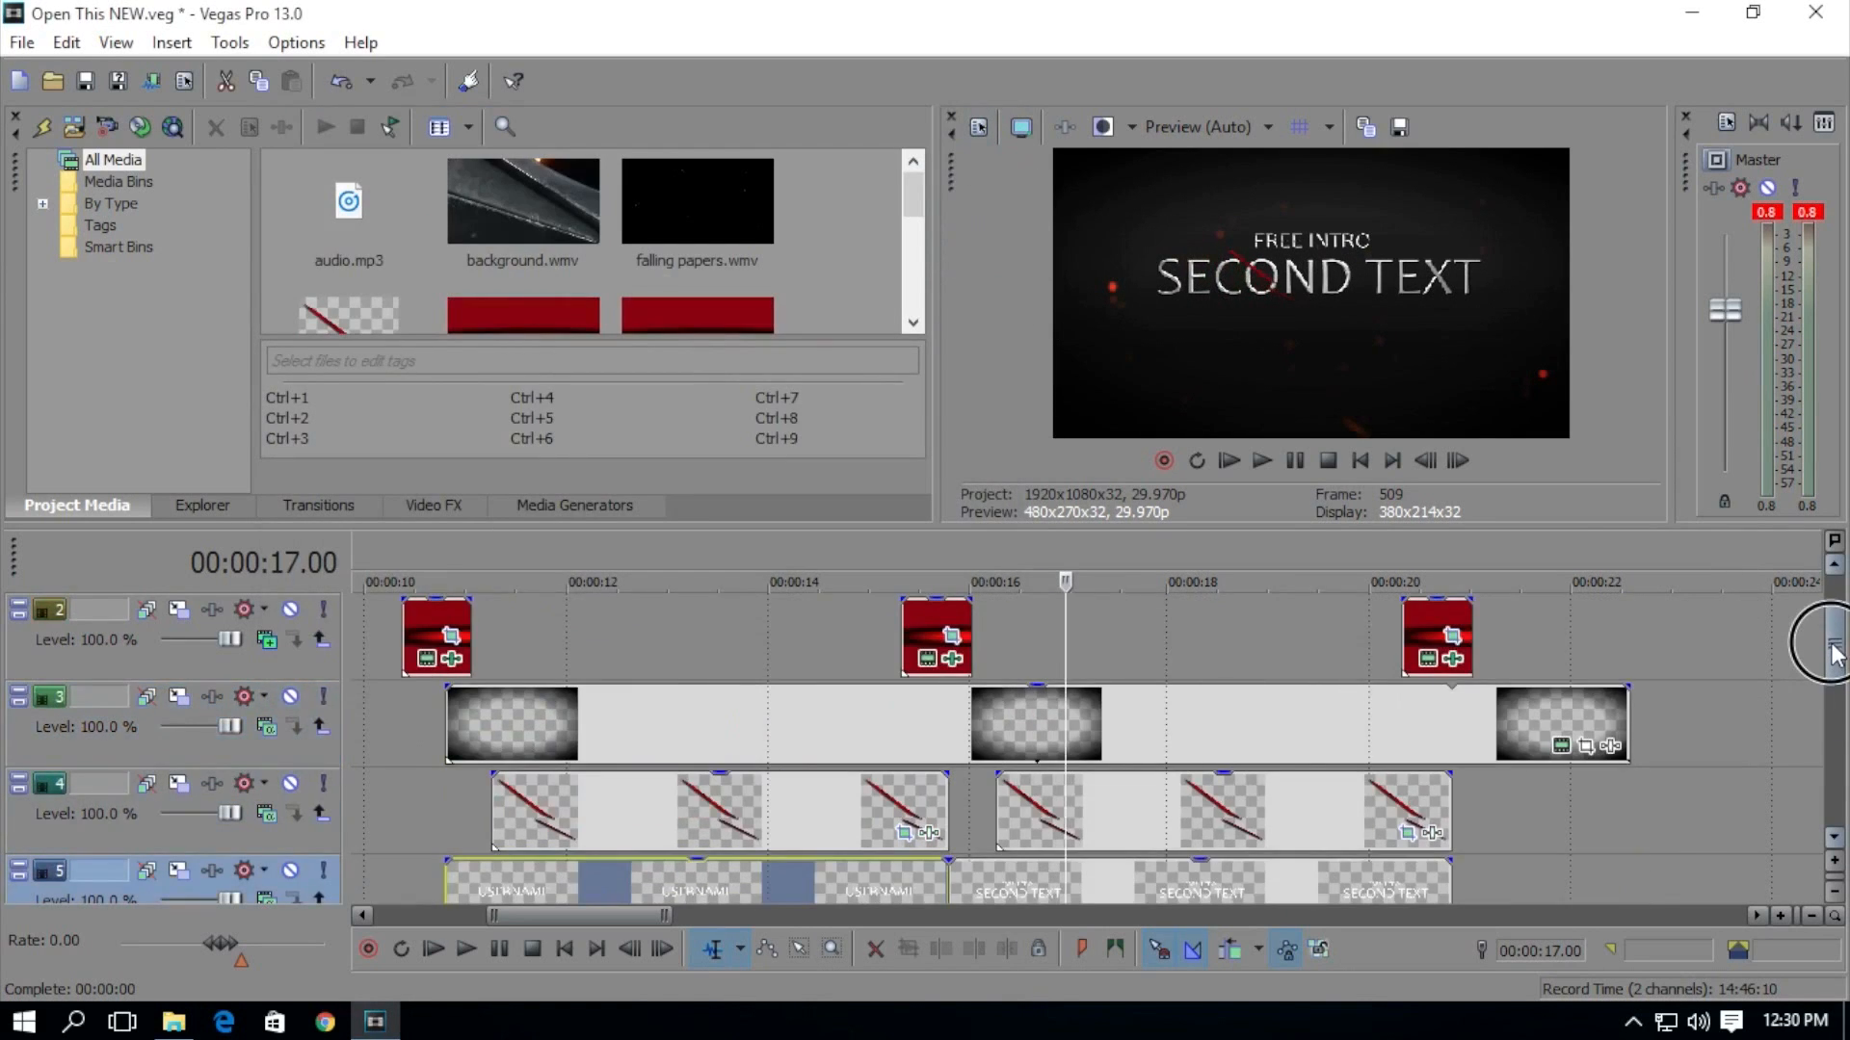
scroll(down, 3)
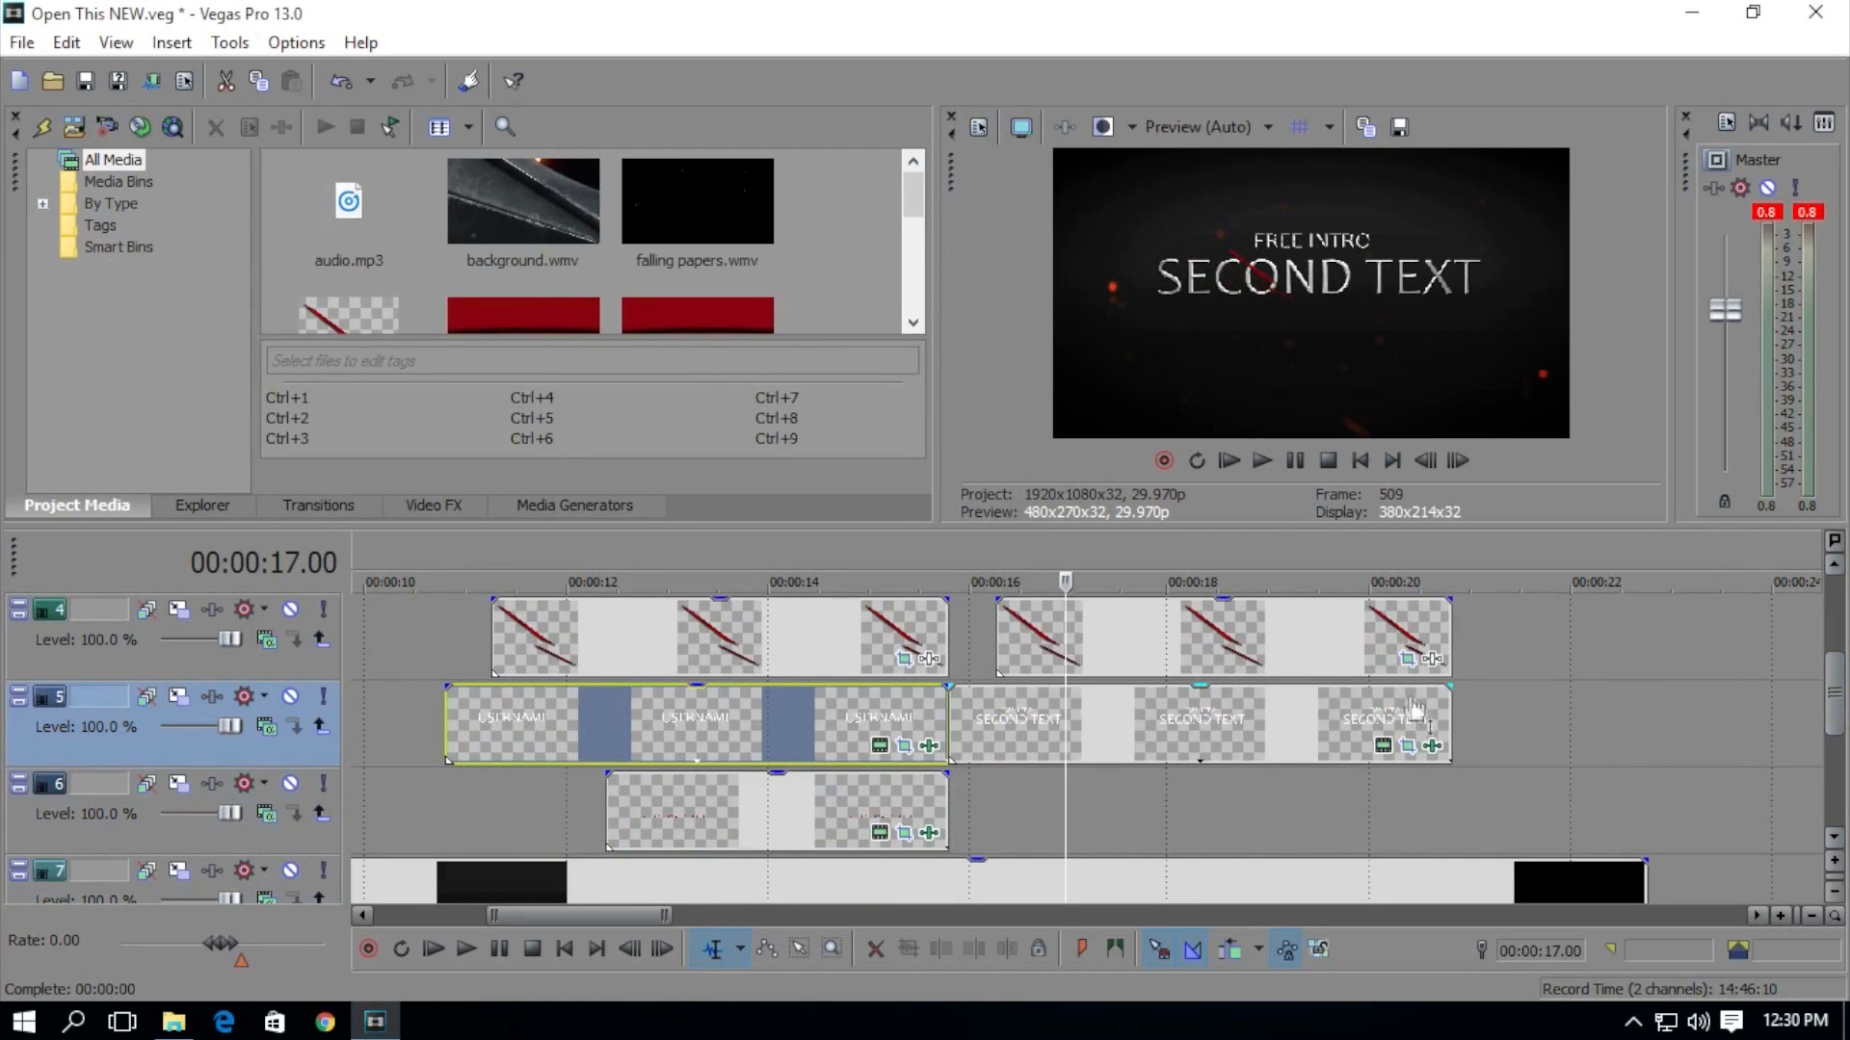
mouse_move(608, 574)
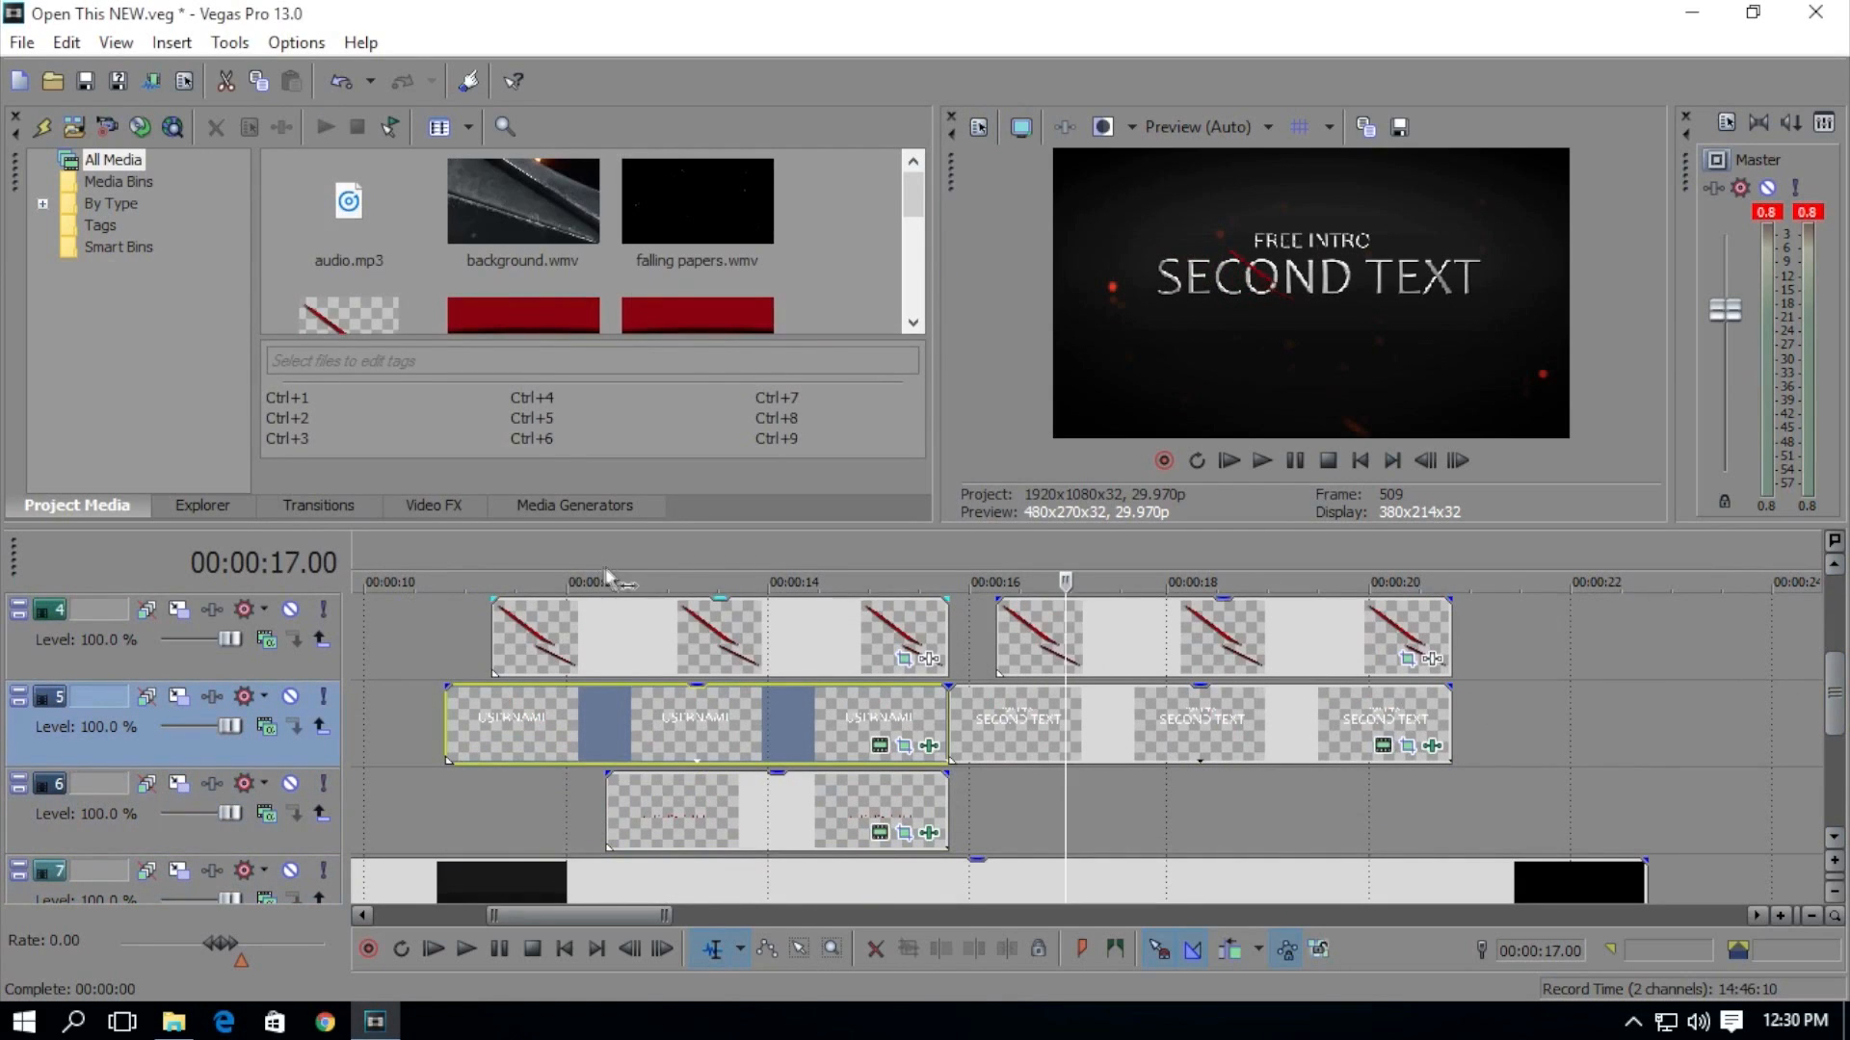
Step: Set up Render As with the Windows Media Video 8 Mbps HD 1080-30p preset
click(23, 43)
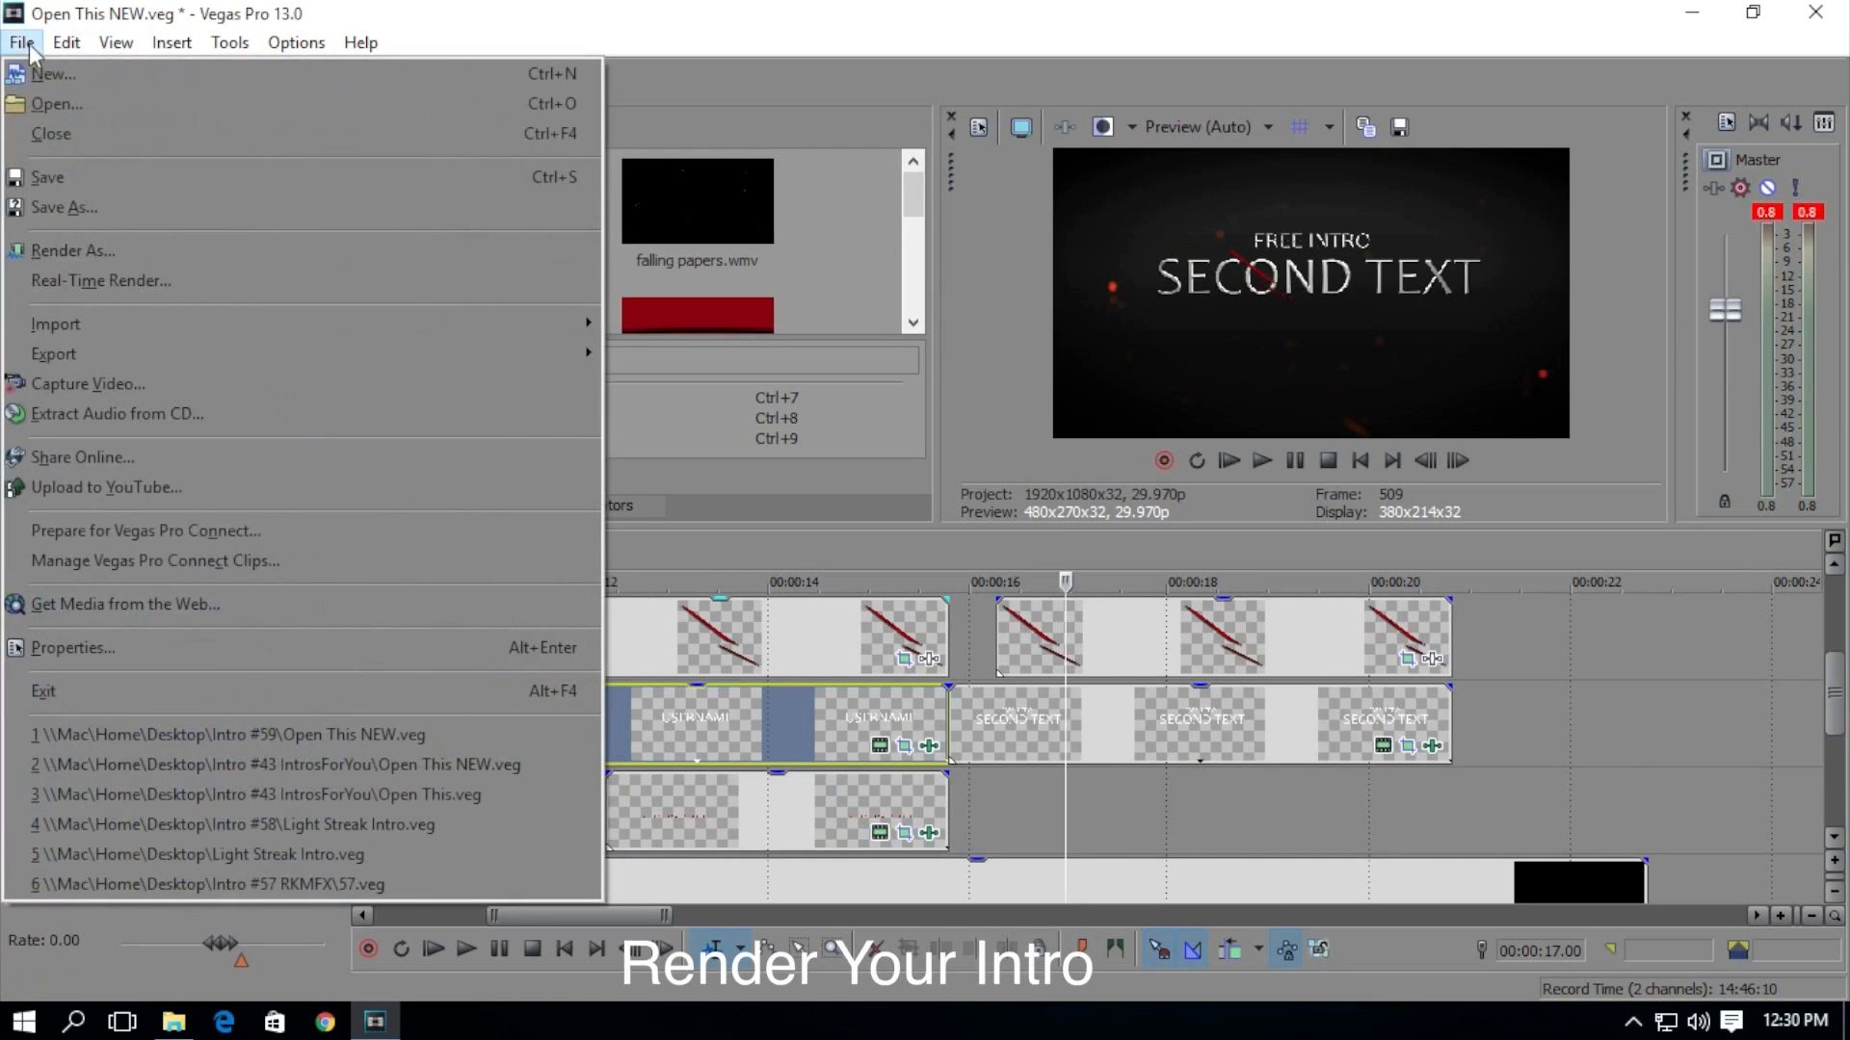
click(73, 251)
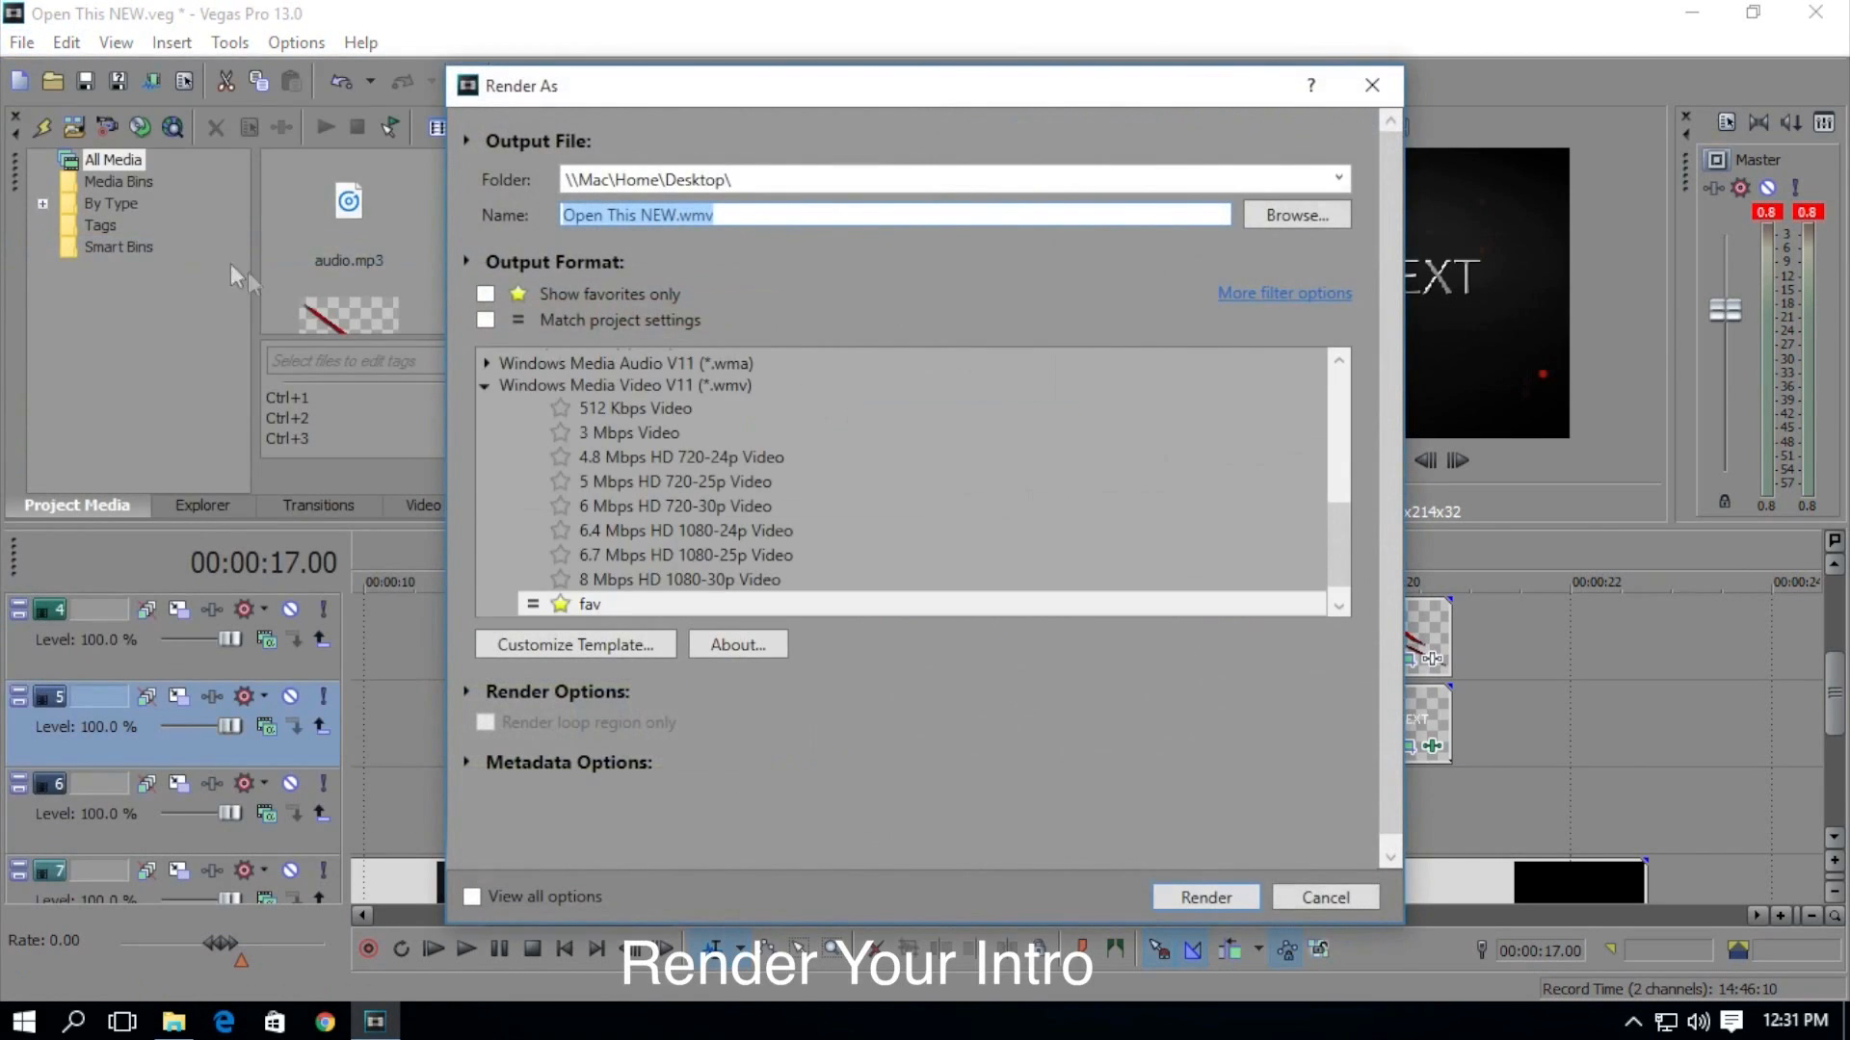
click(679, 580)
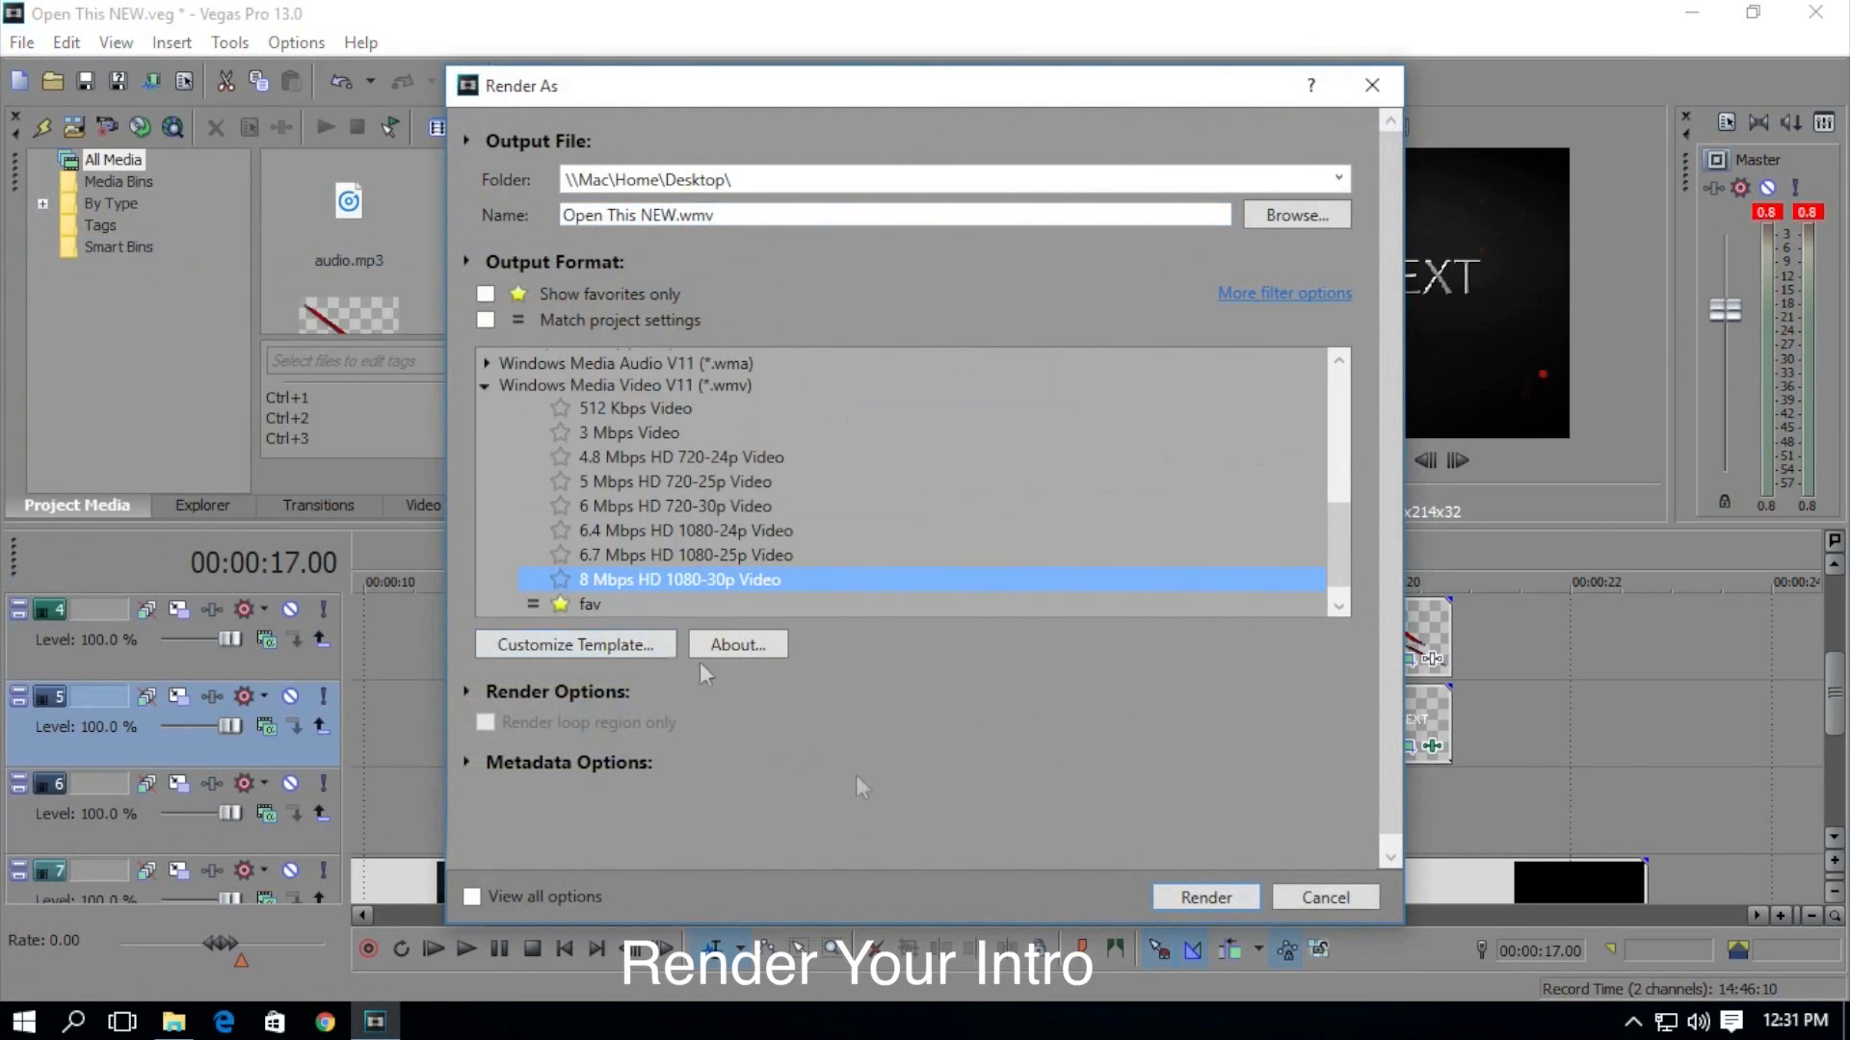
mouse_move(1129, 483)
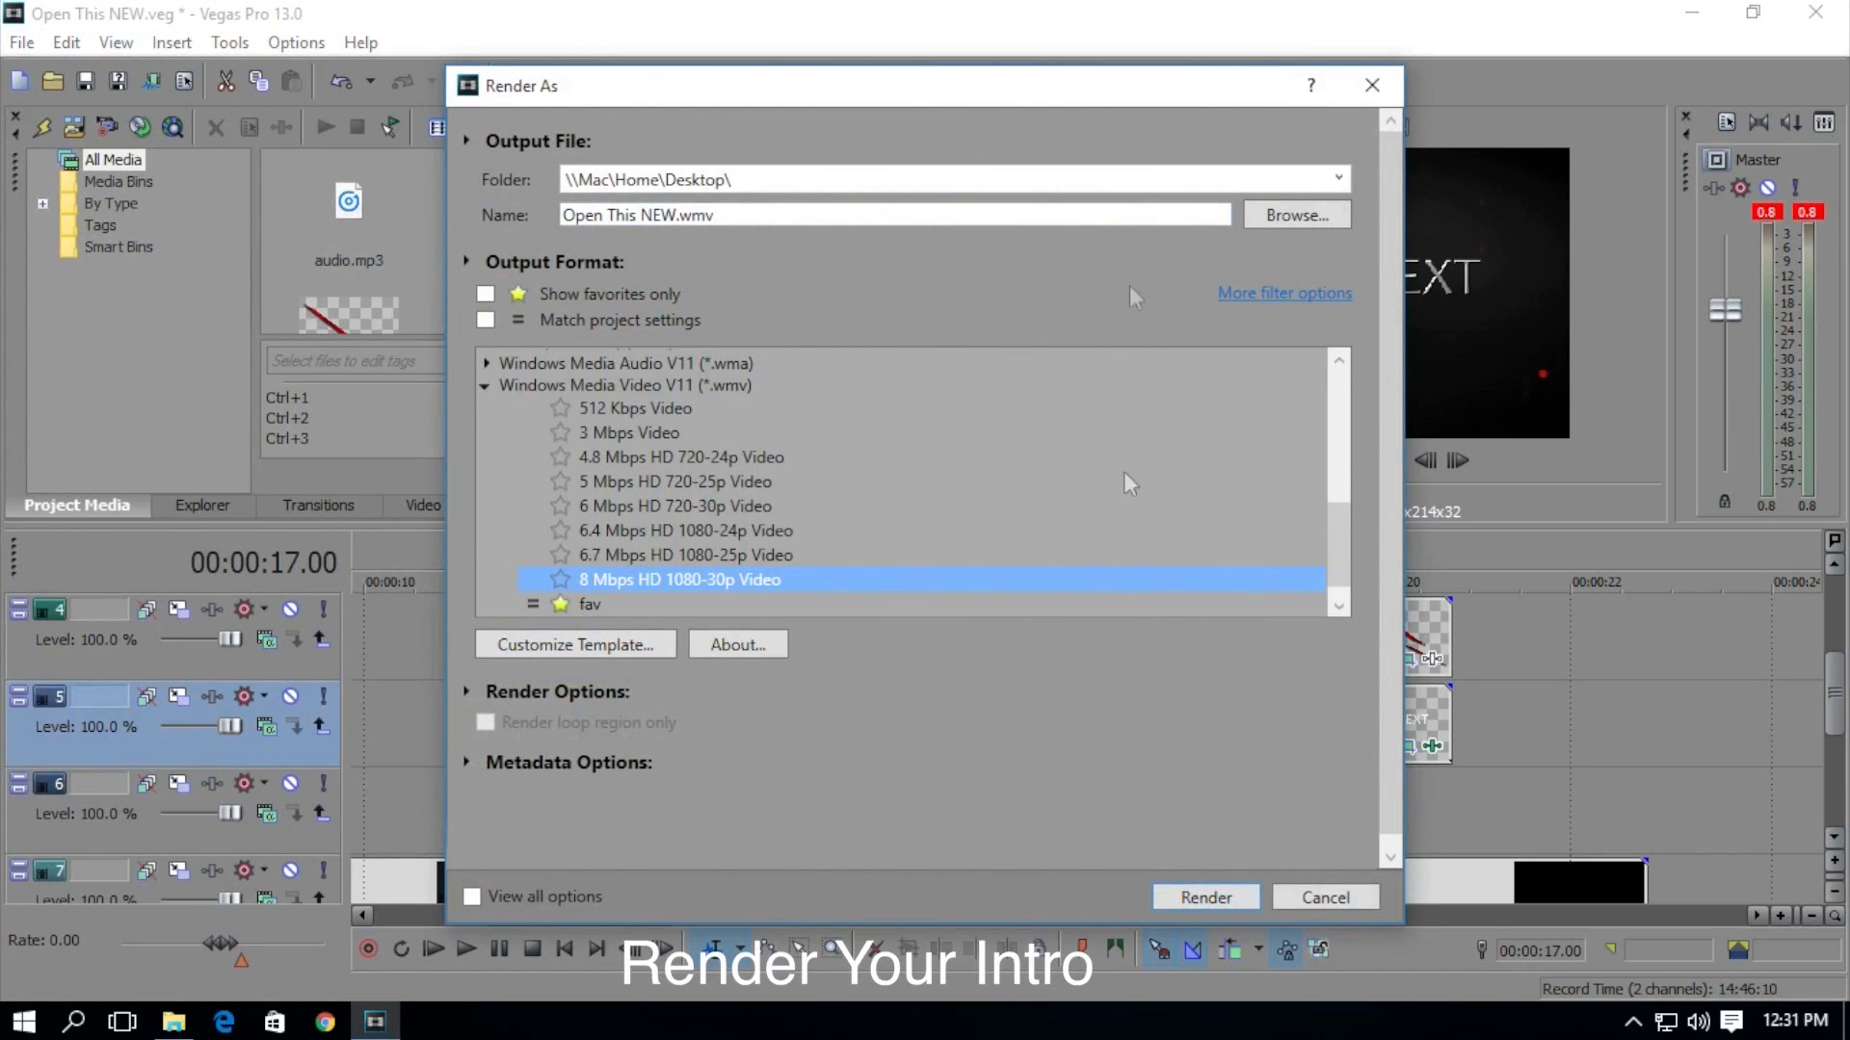
Step: Render 'Open This NEW.wmv' to the desktop and play the finished intro
click(1204, 896)
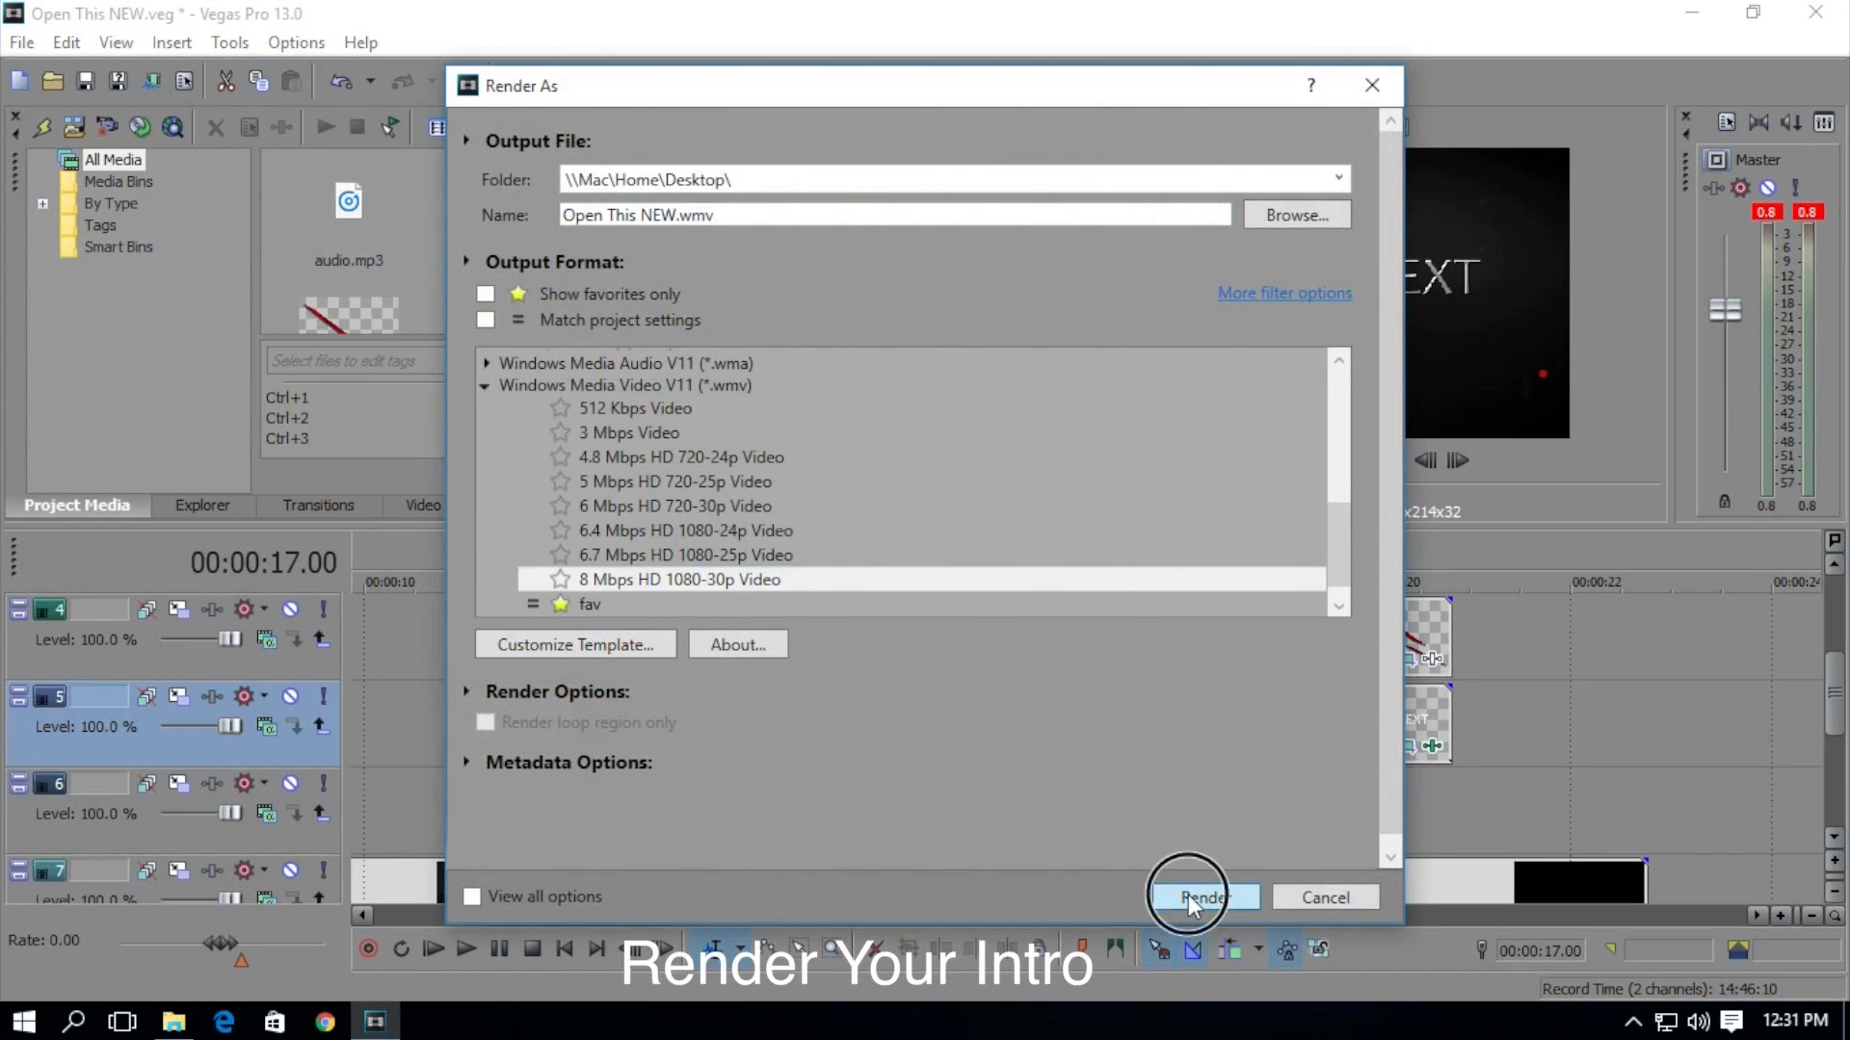
click(1202, 896)
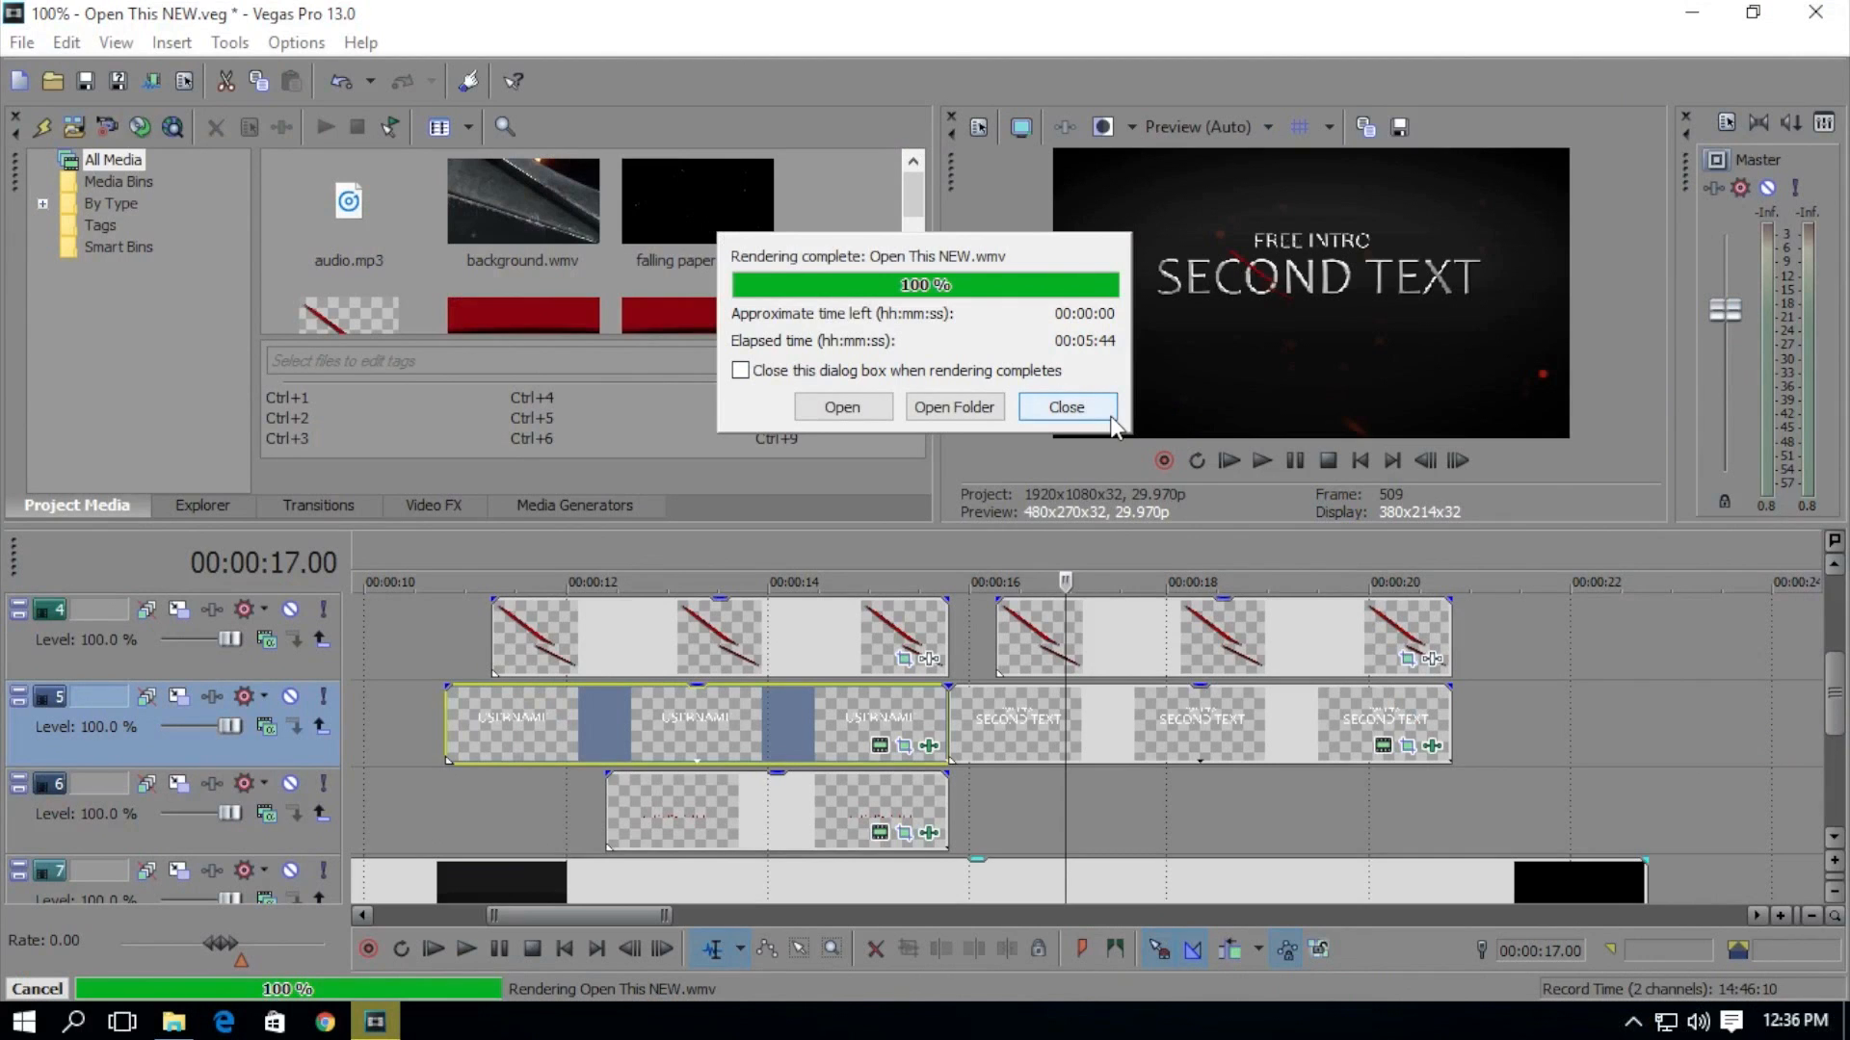
click(1067, 406)
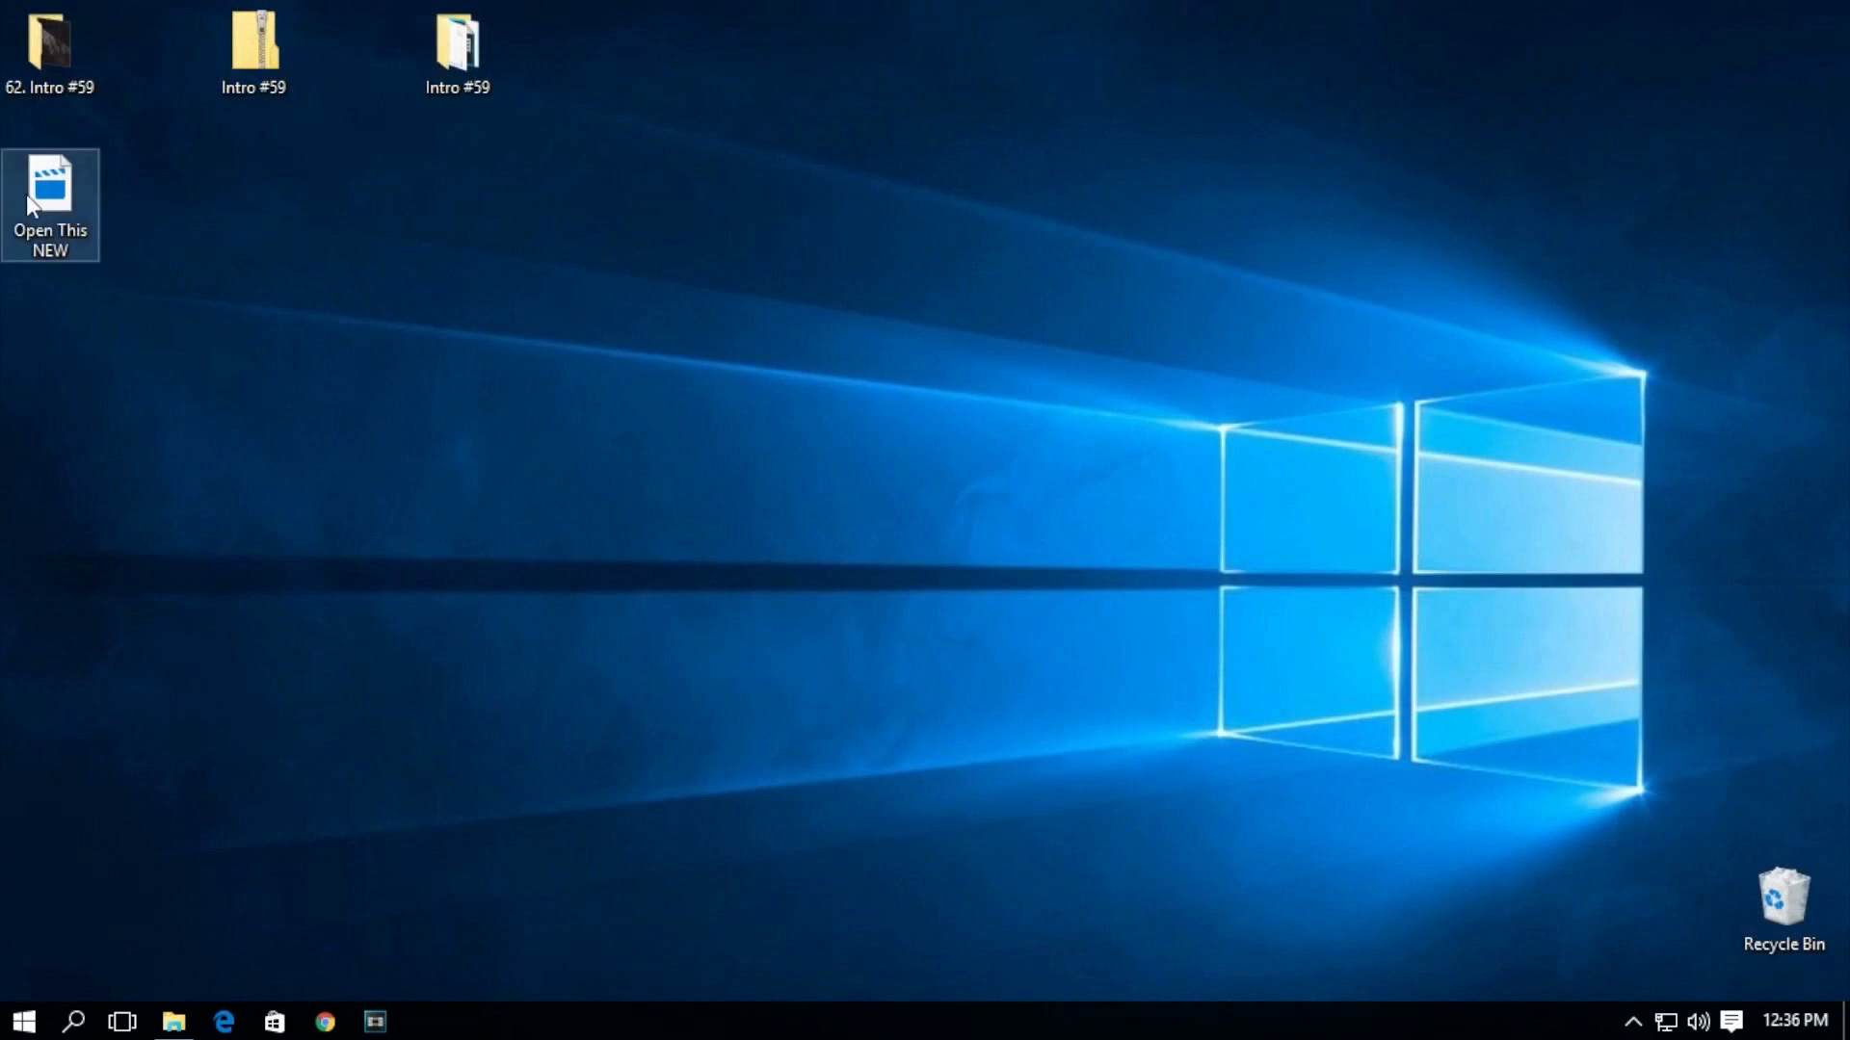
double_click(53, 183)
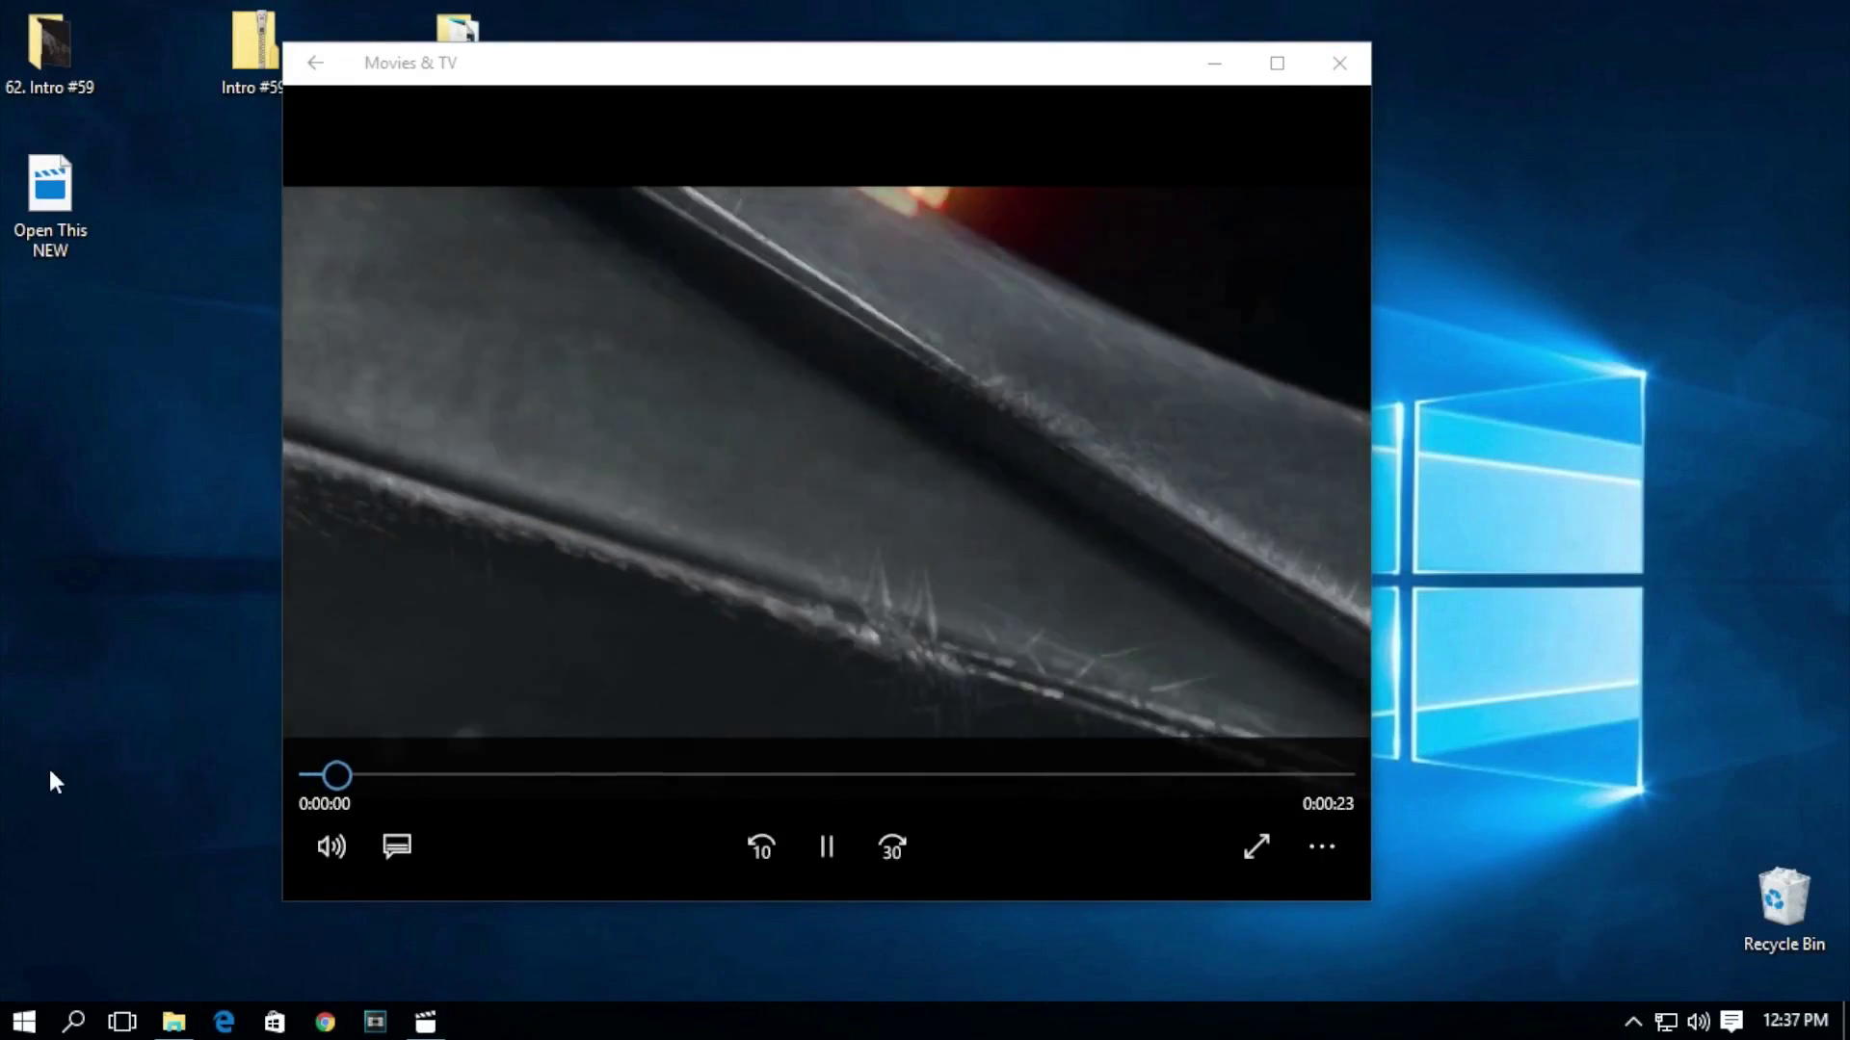